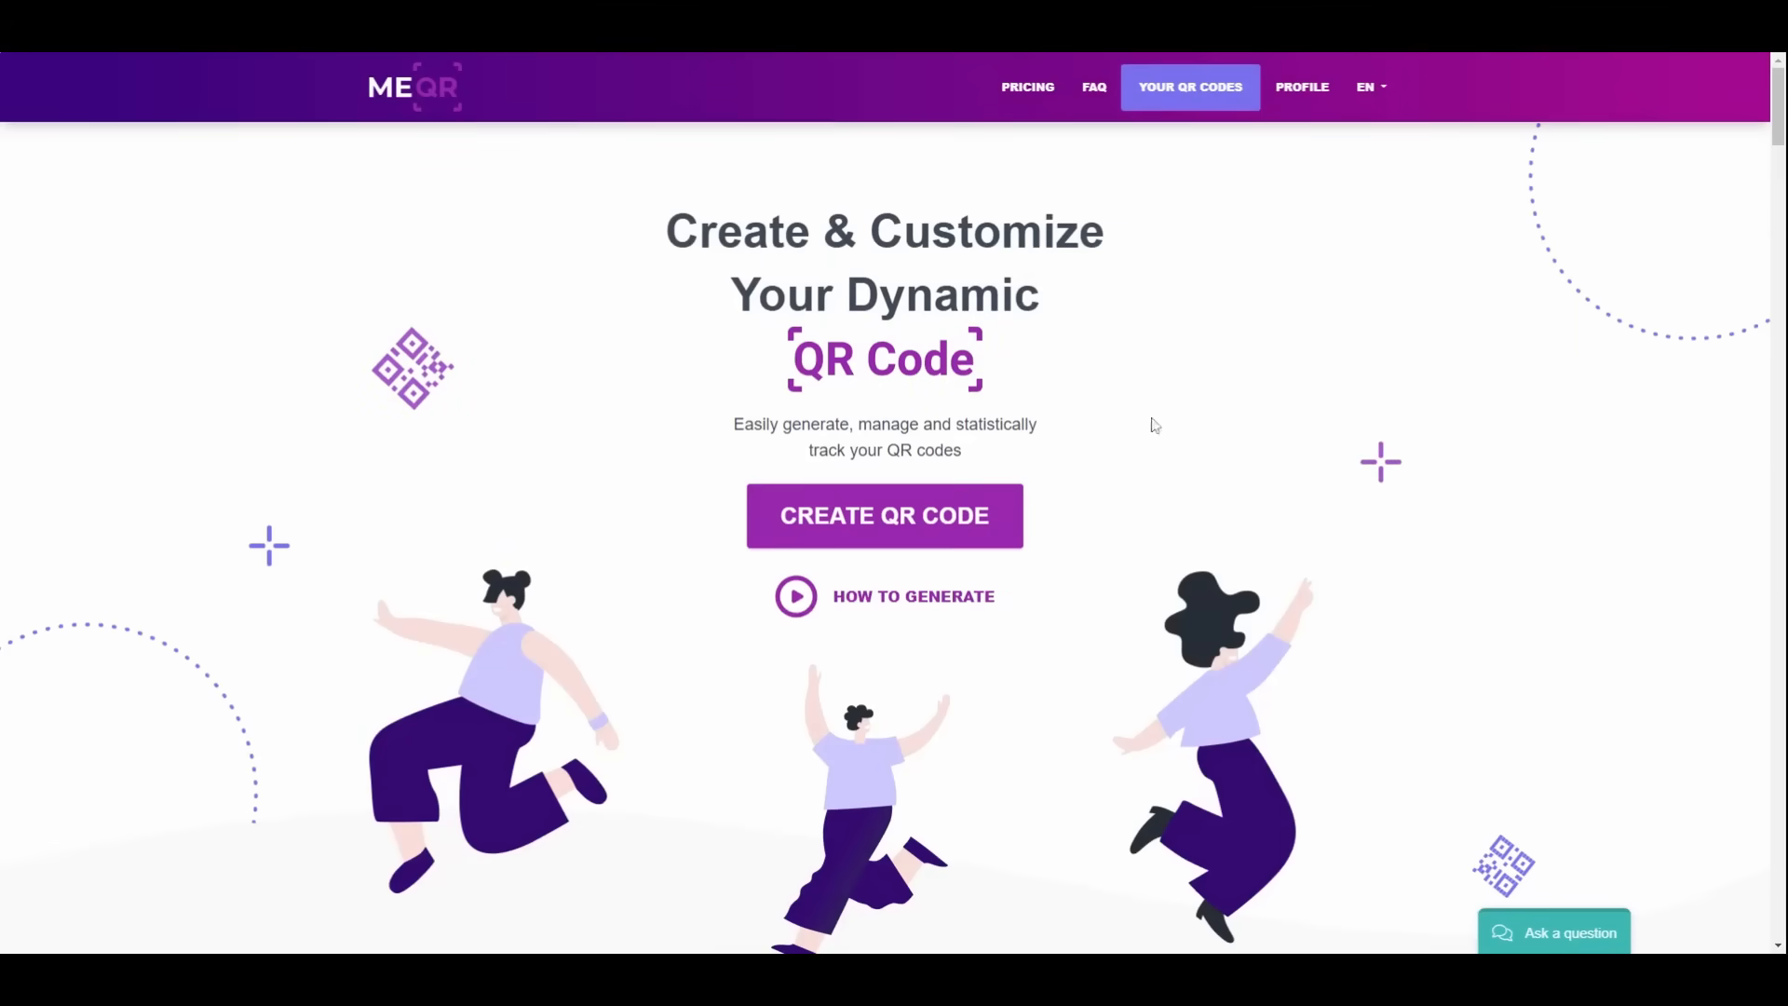
mouse_move(900, 536)
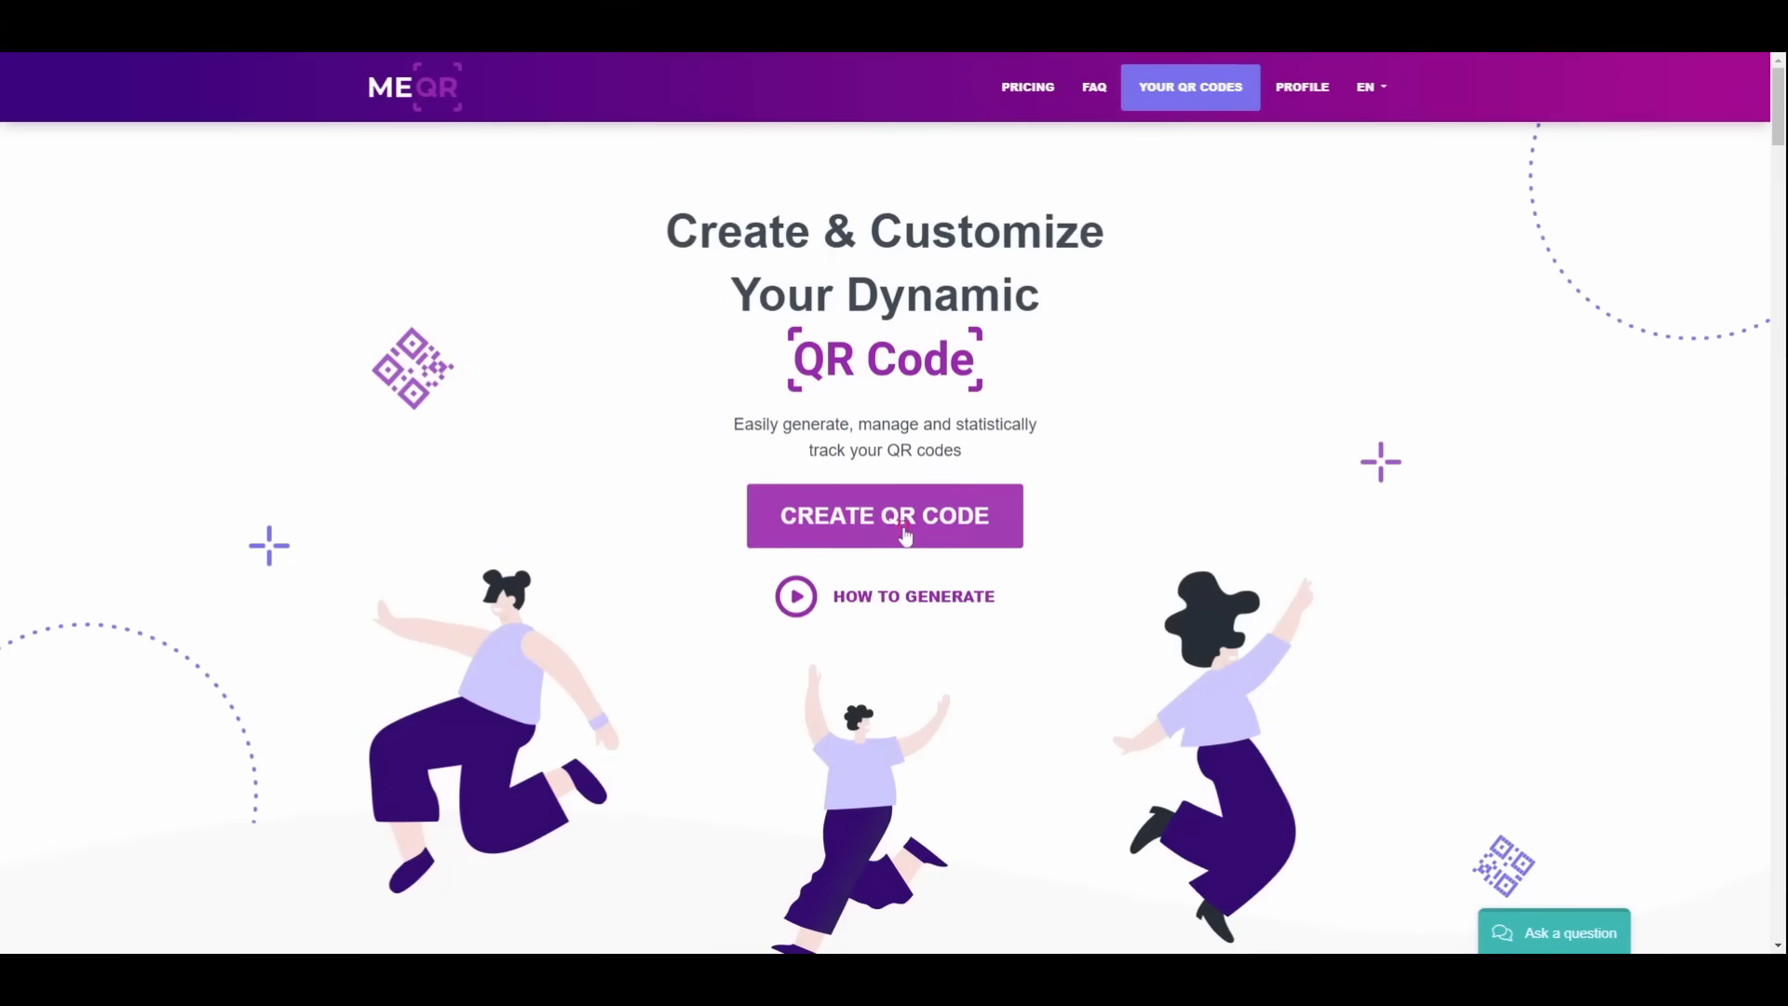
left_click(884, 515)
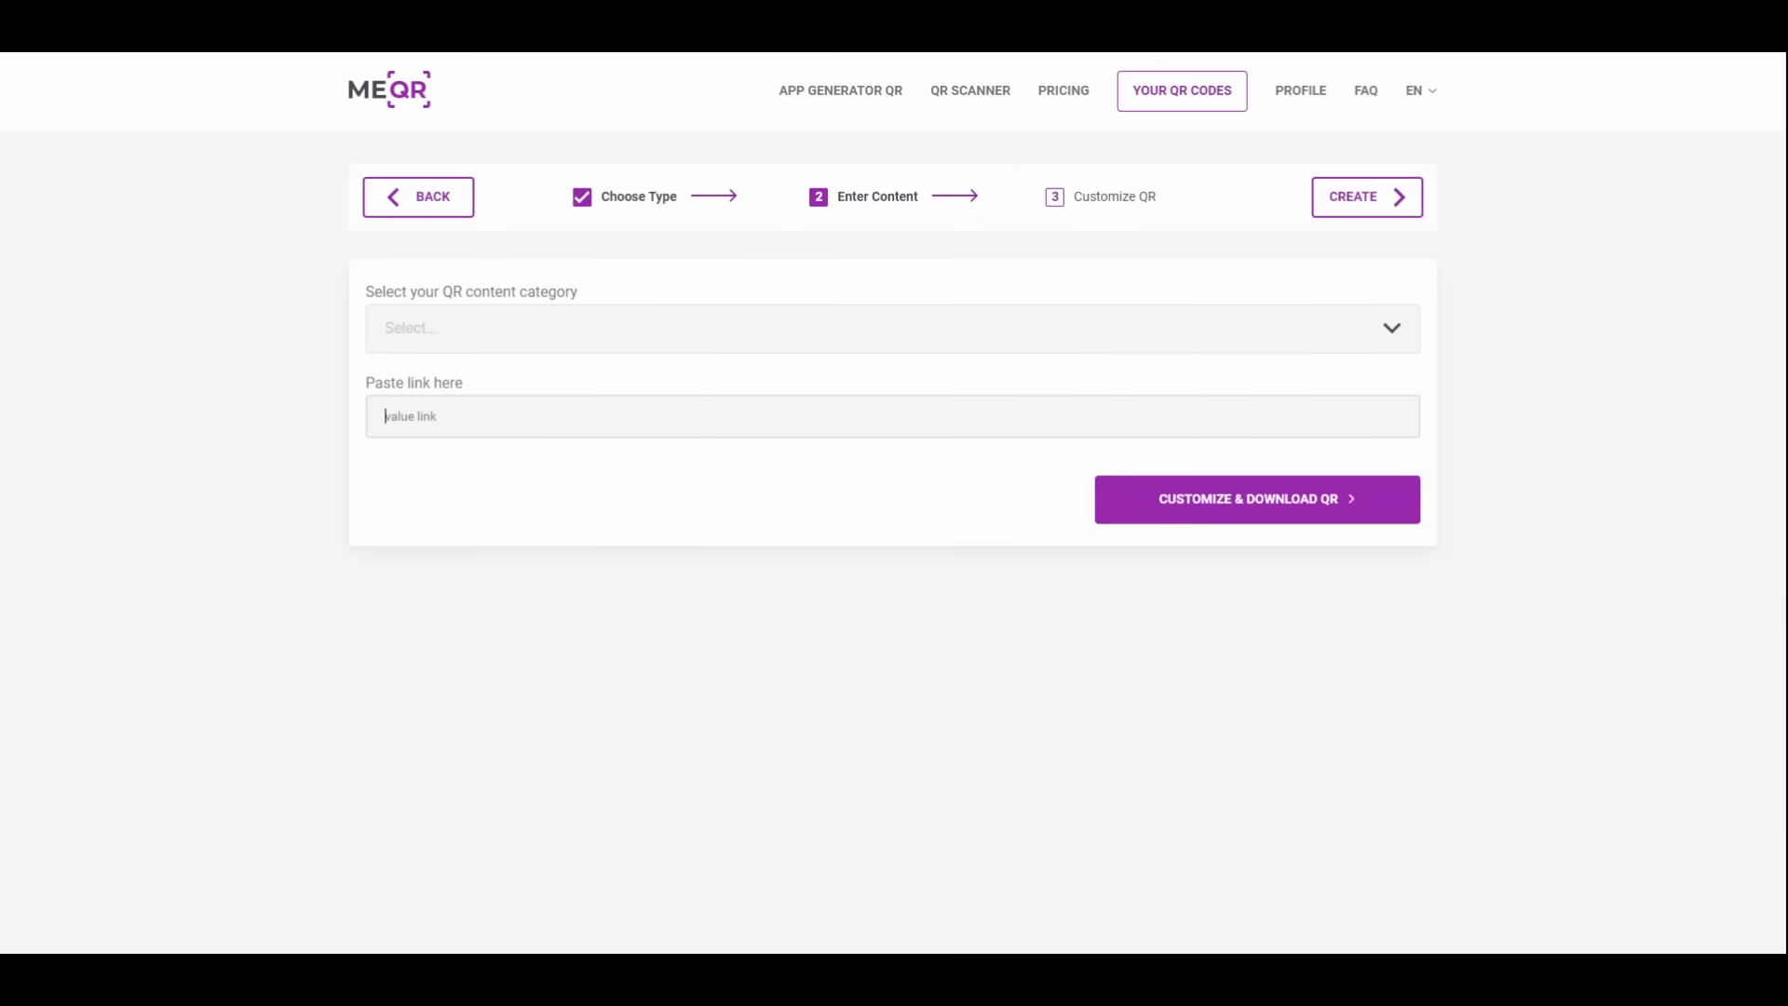
type("https://me-qr-scanner.com/")
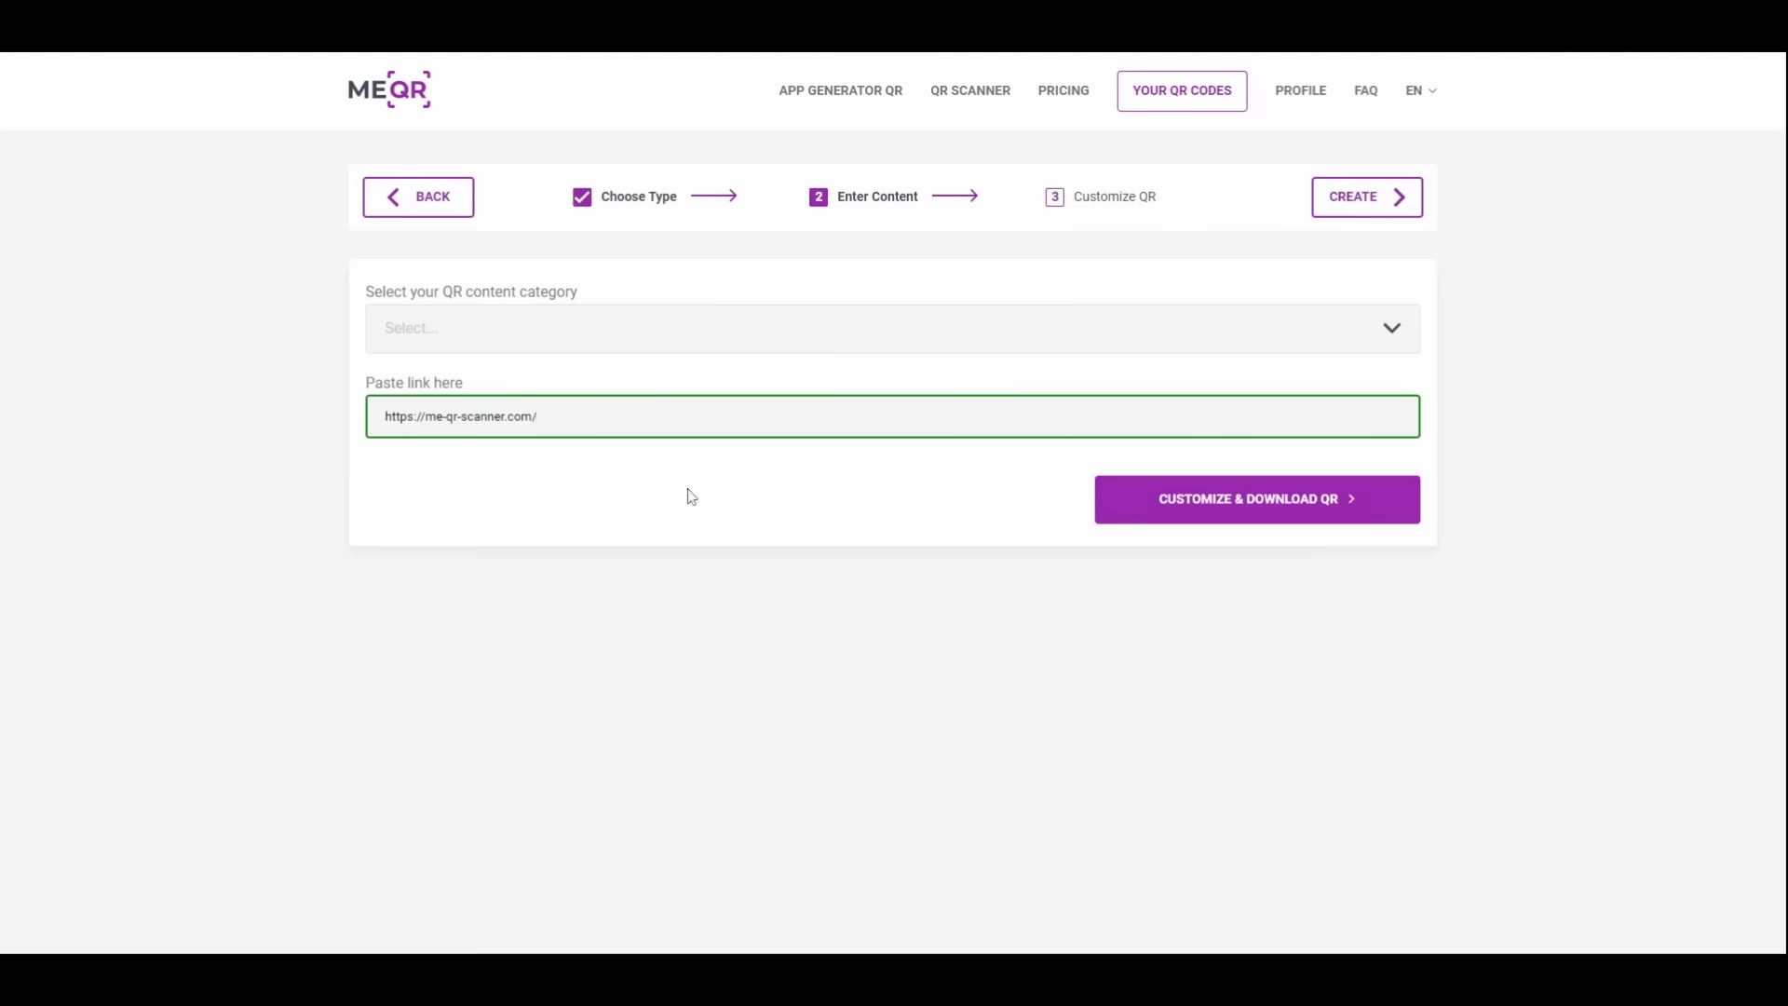
mouse_move(1296, 519)
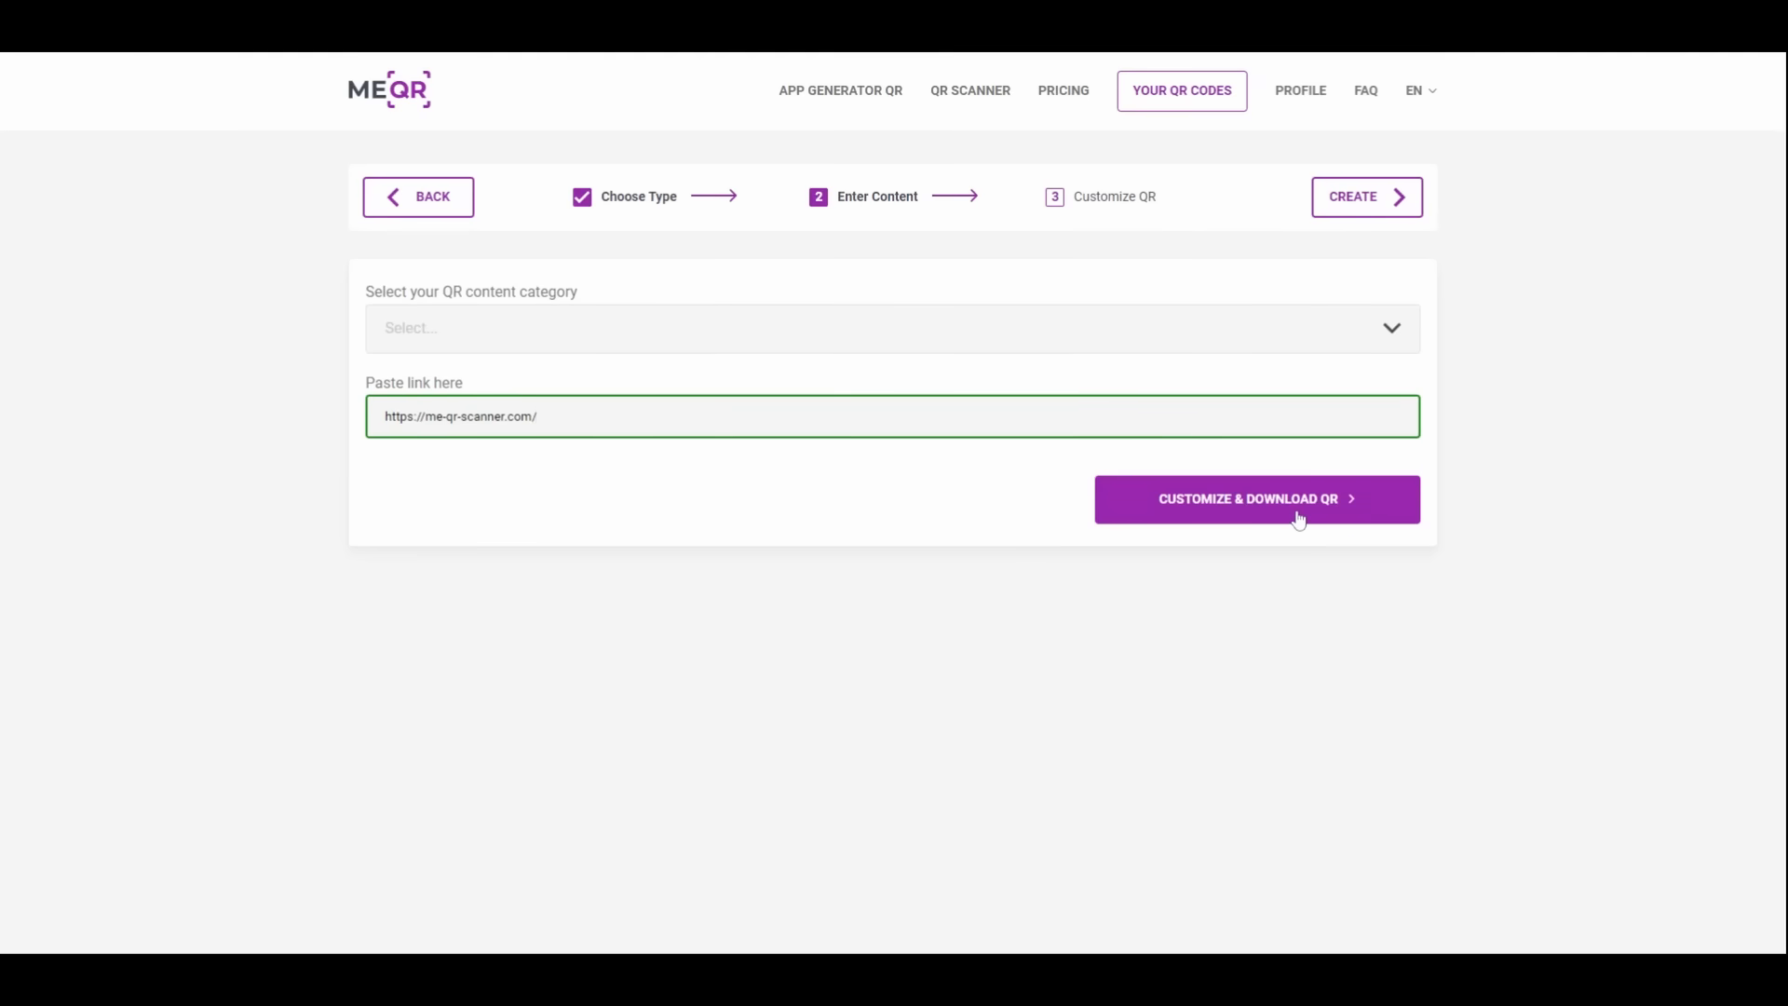
left_click(1256, 498)
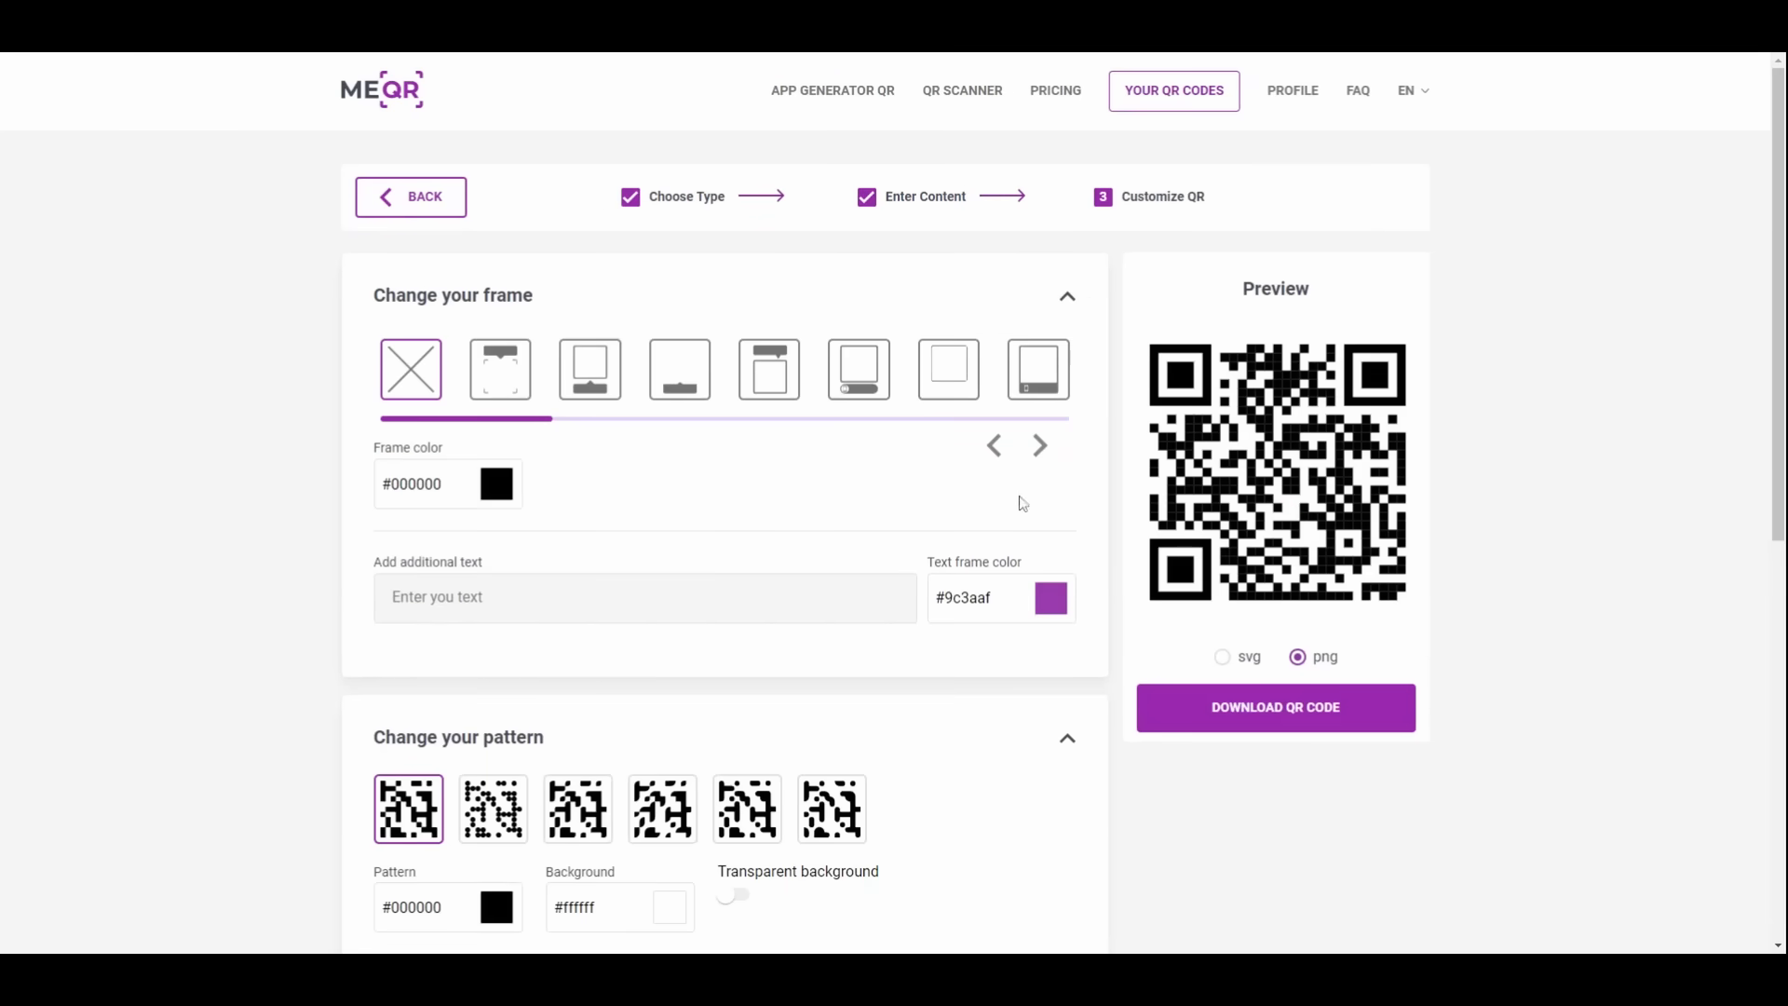
Step: Add a bottom-bar frame in red #ff1900 with the label 'scan me' in green #00ff11
left_click(679, 369)
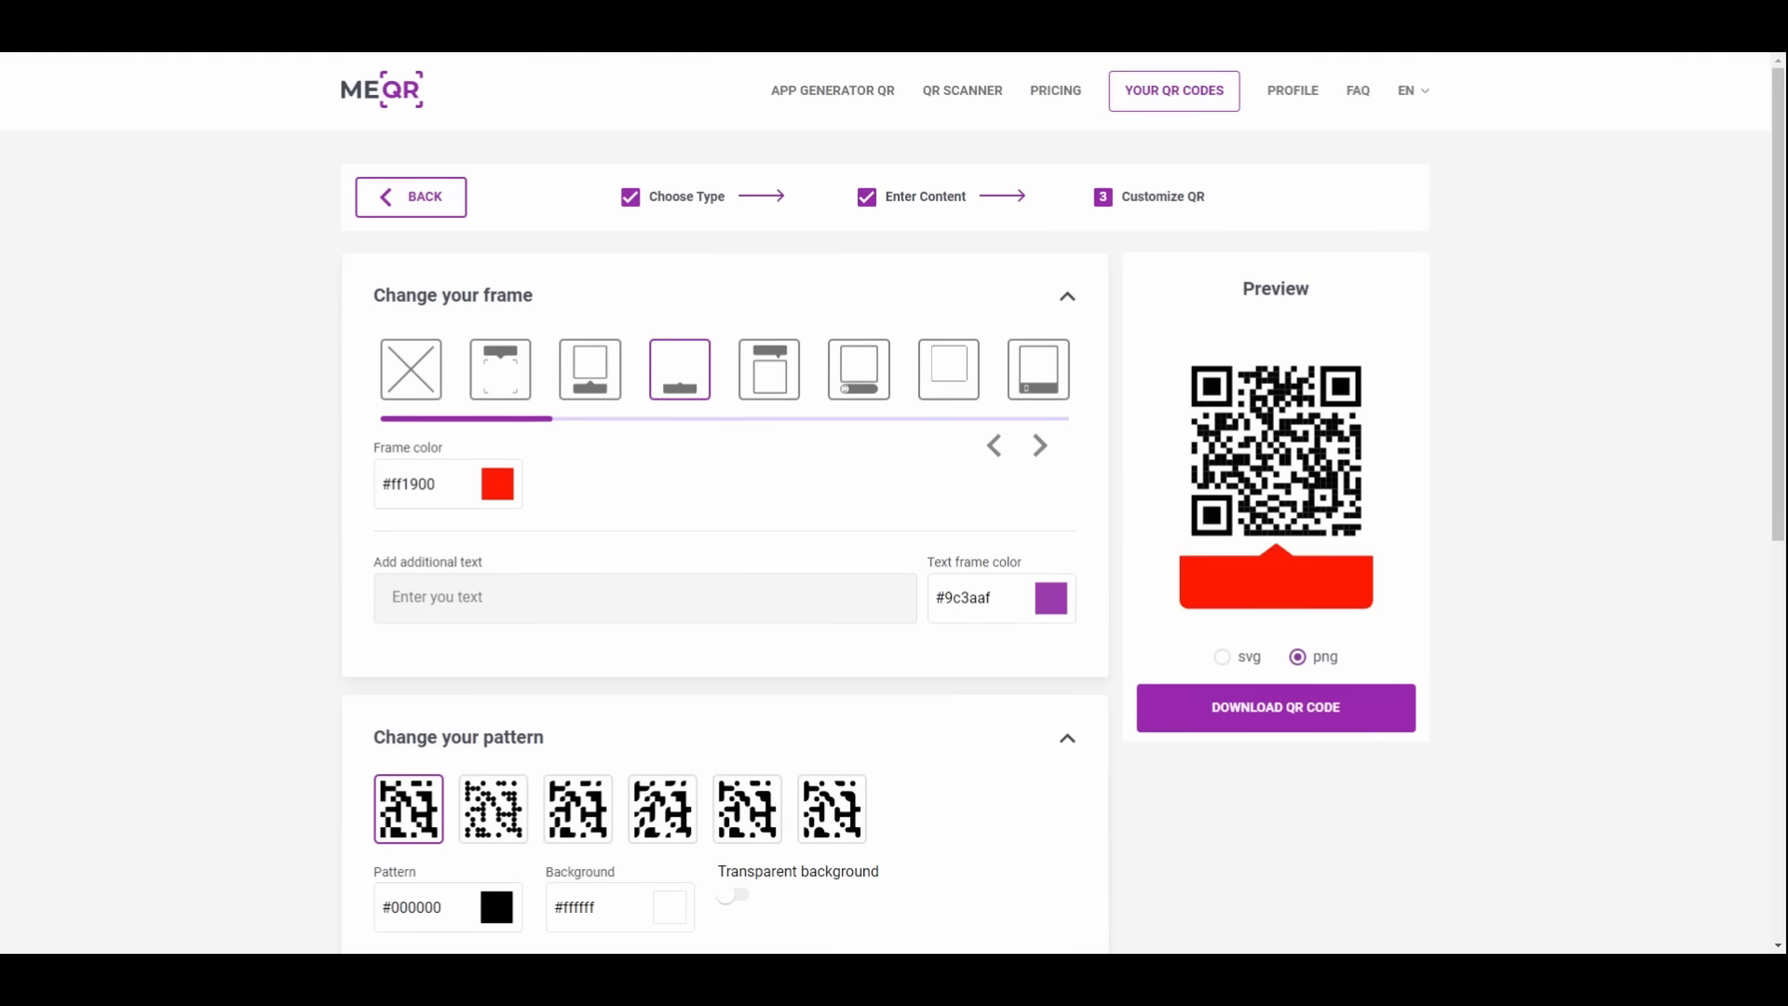
left_click(644, 596)
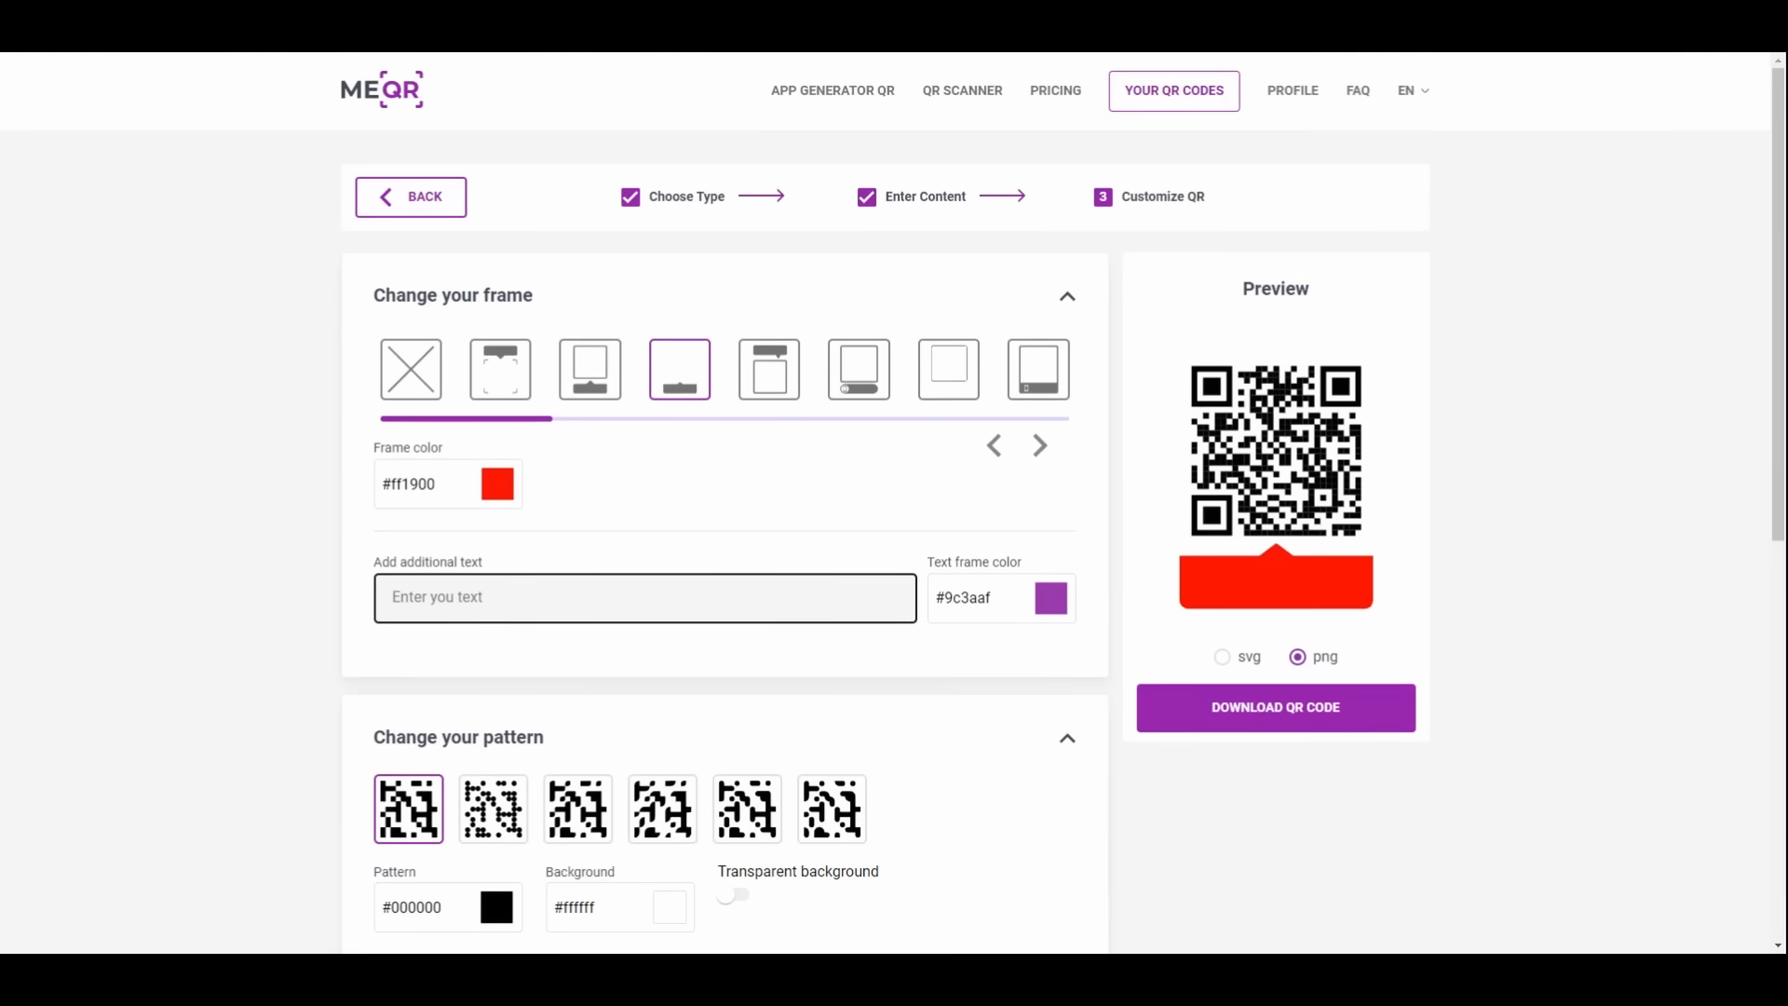
type("scan")
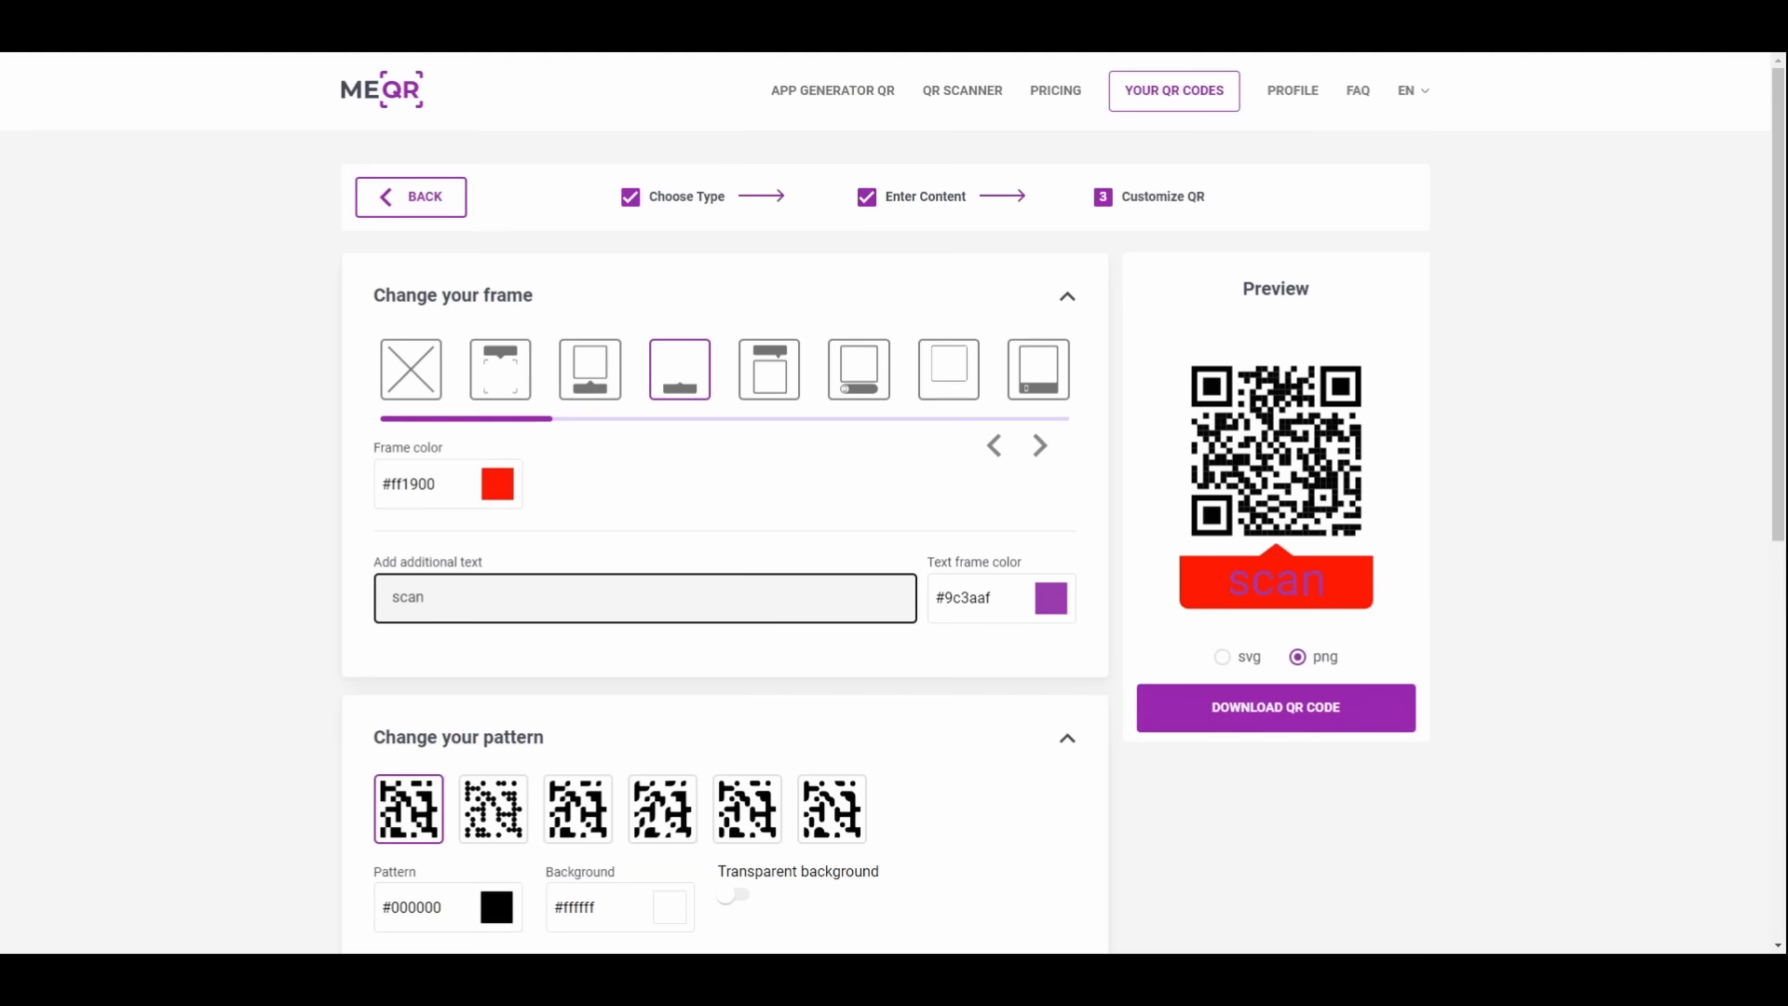
type("me")
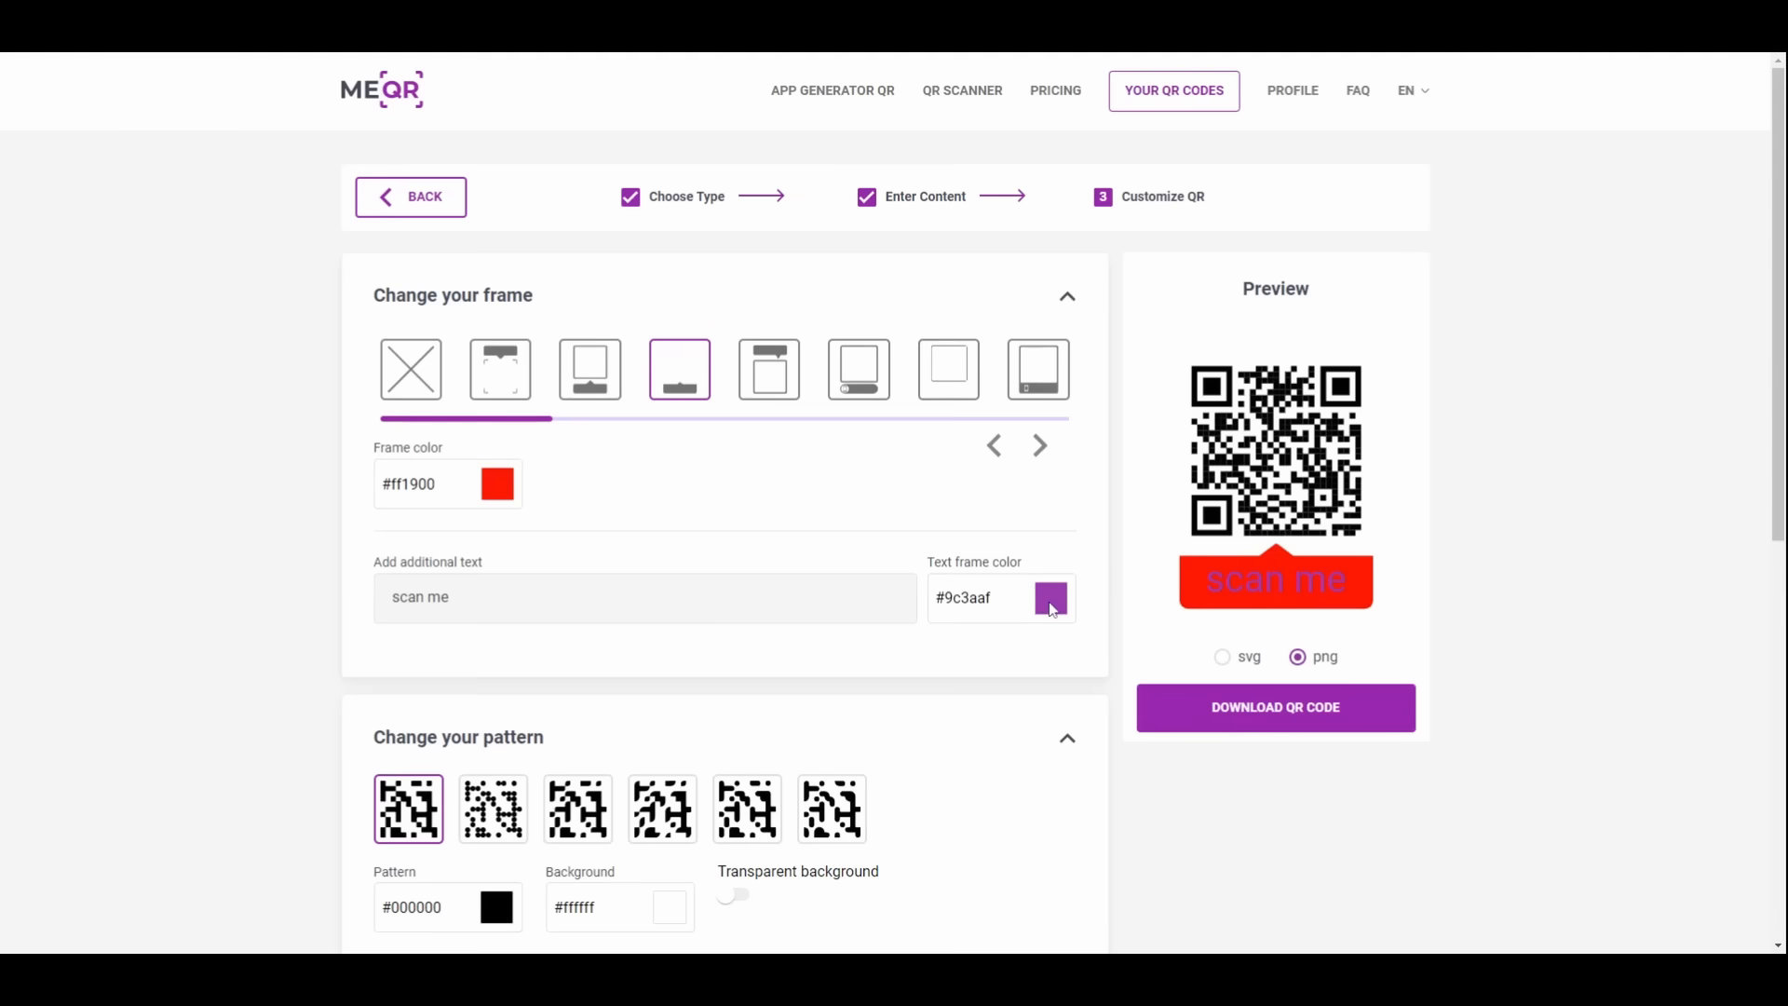
left_click(1050, 597)
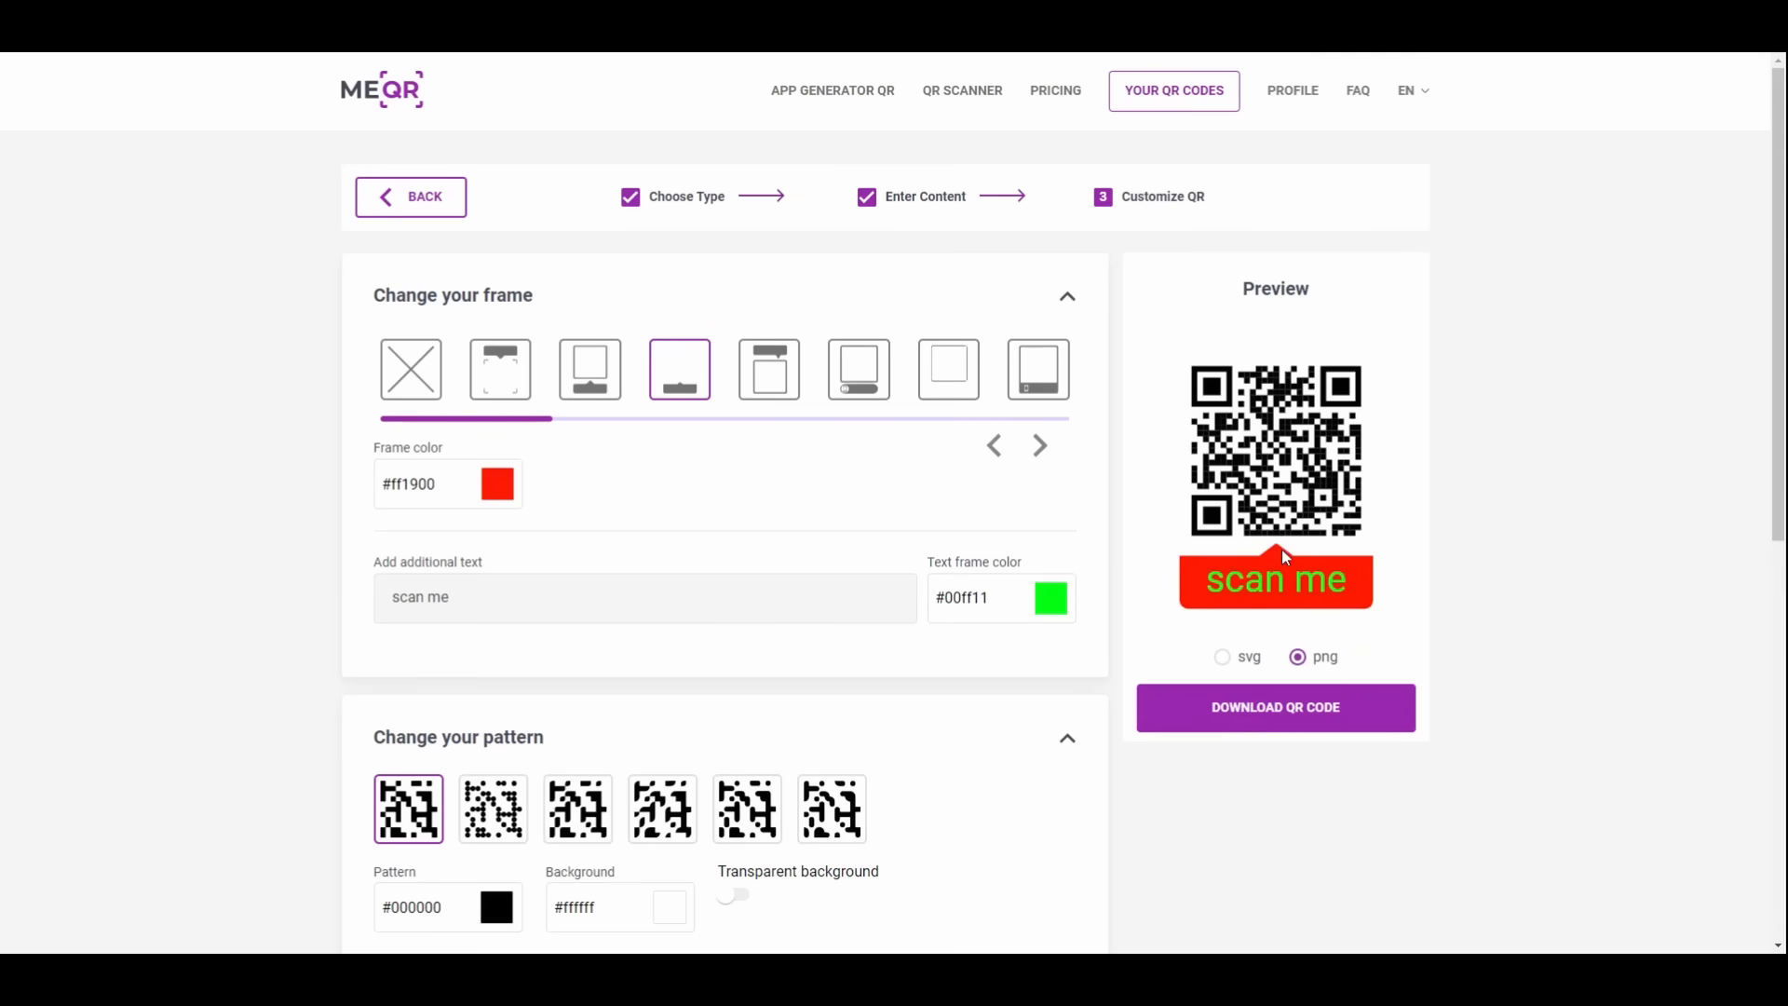
Step: Apply the rounded pattern with circle external corners and download the QR code as PNG
scroll("down", 3)
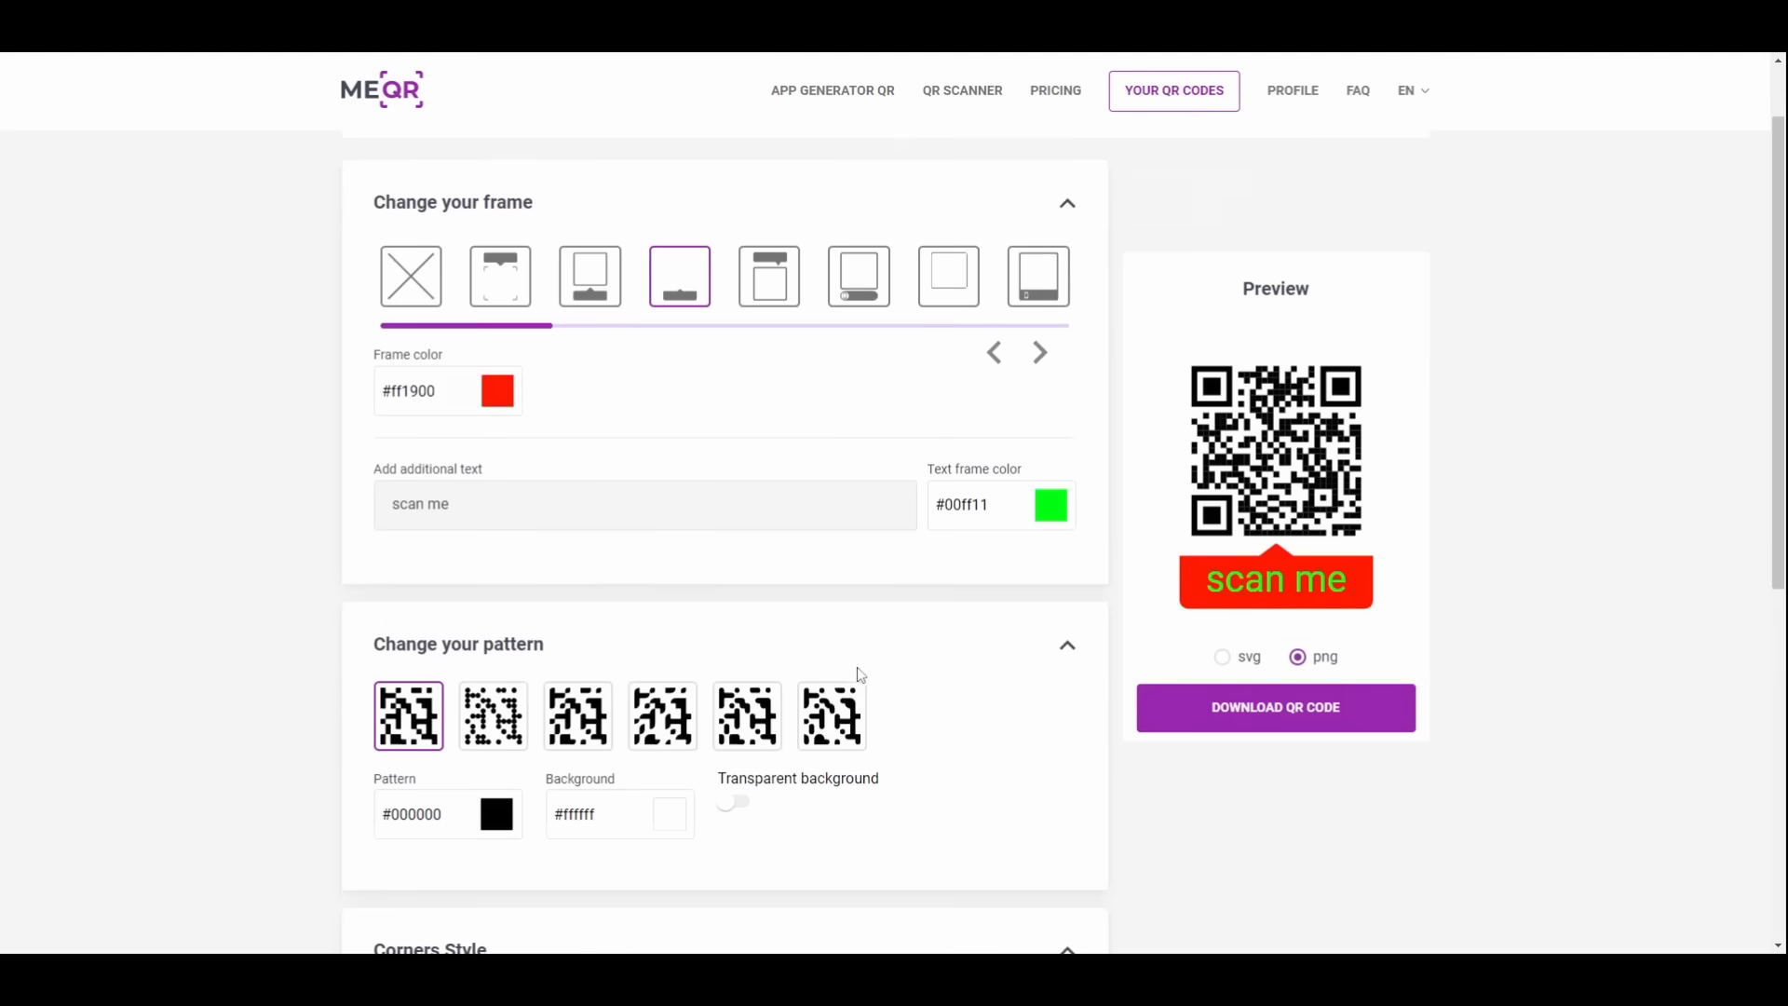
scroll("down", 3)
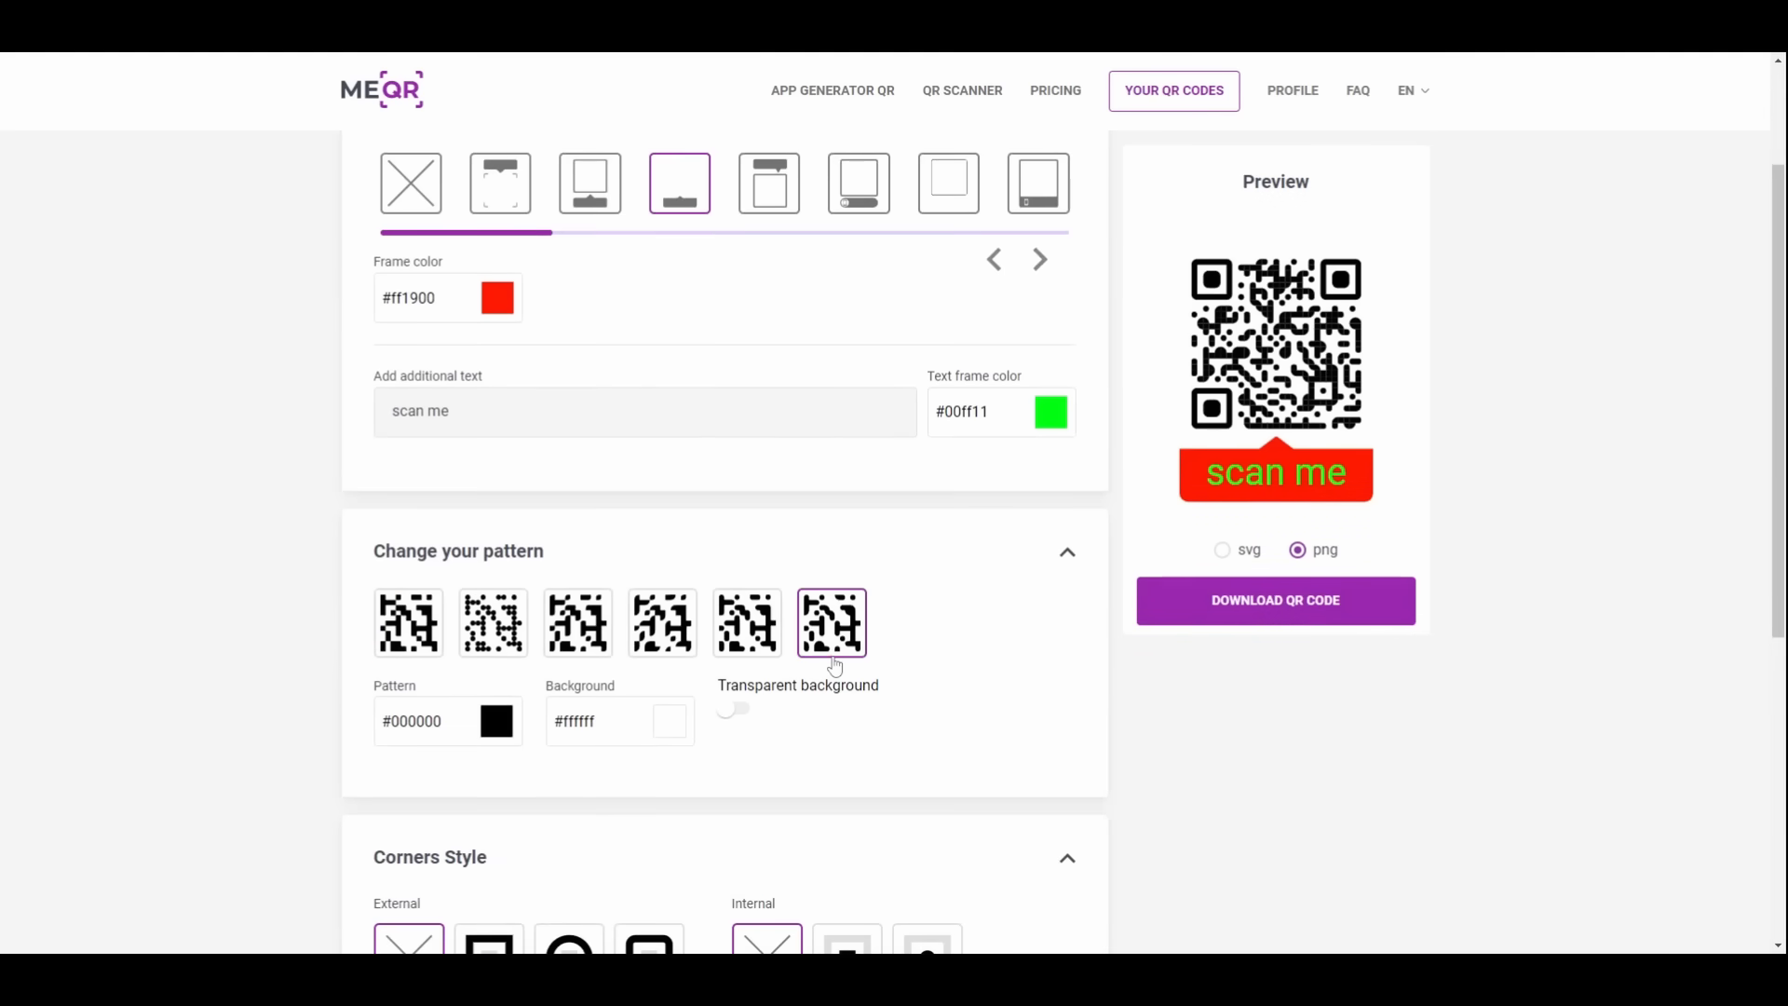
scroll("down", 3)
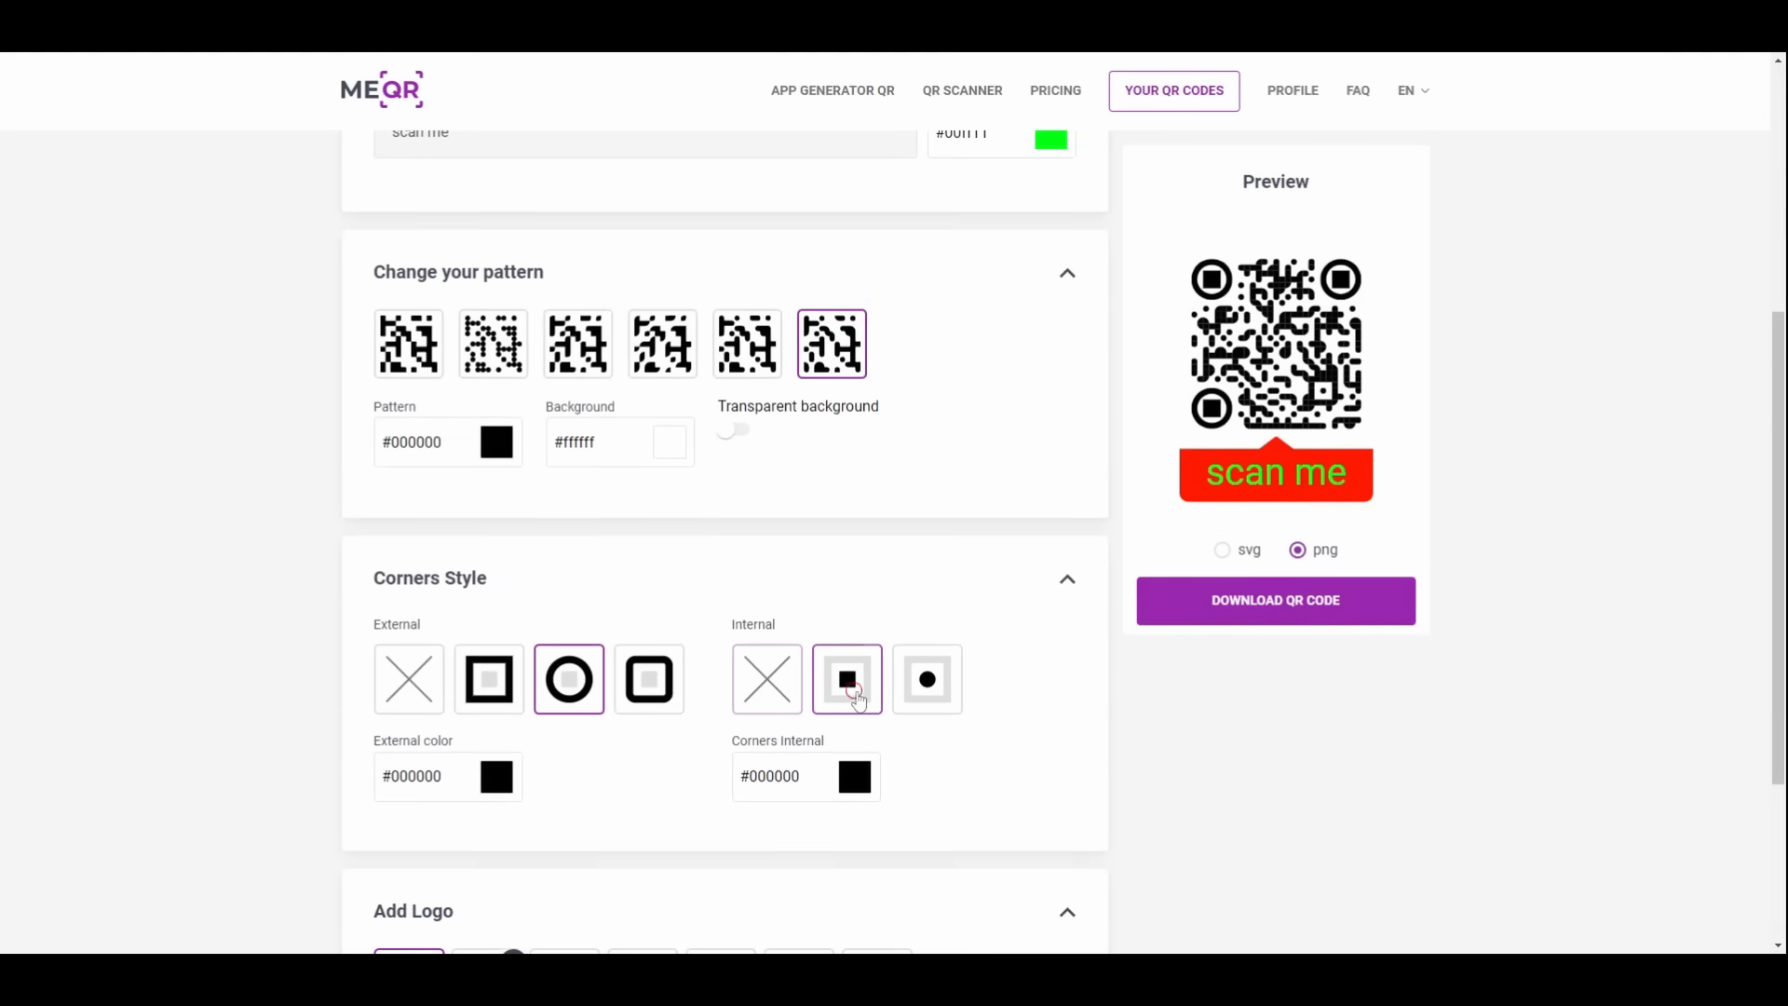
scroll("down", 3)
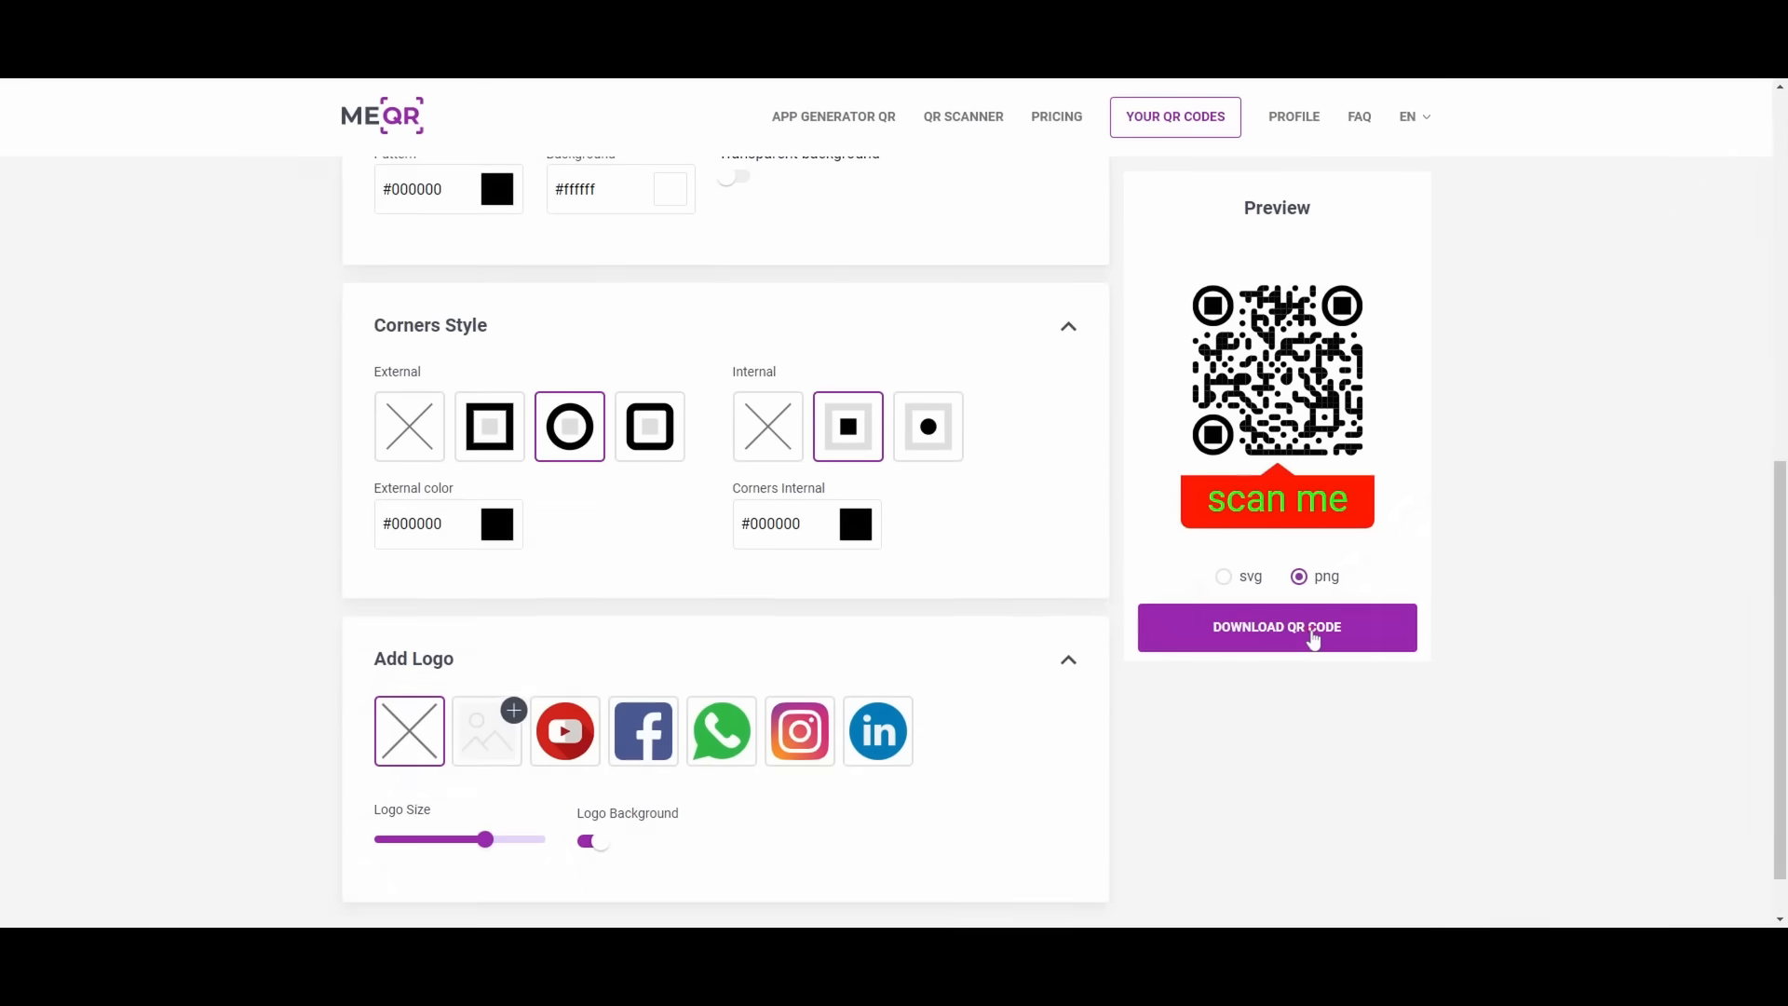
left_click(1276, 626)
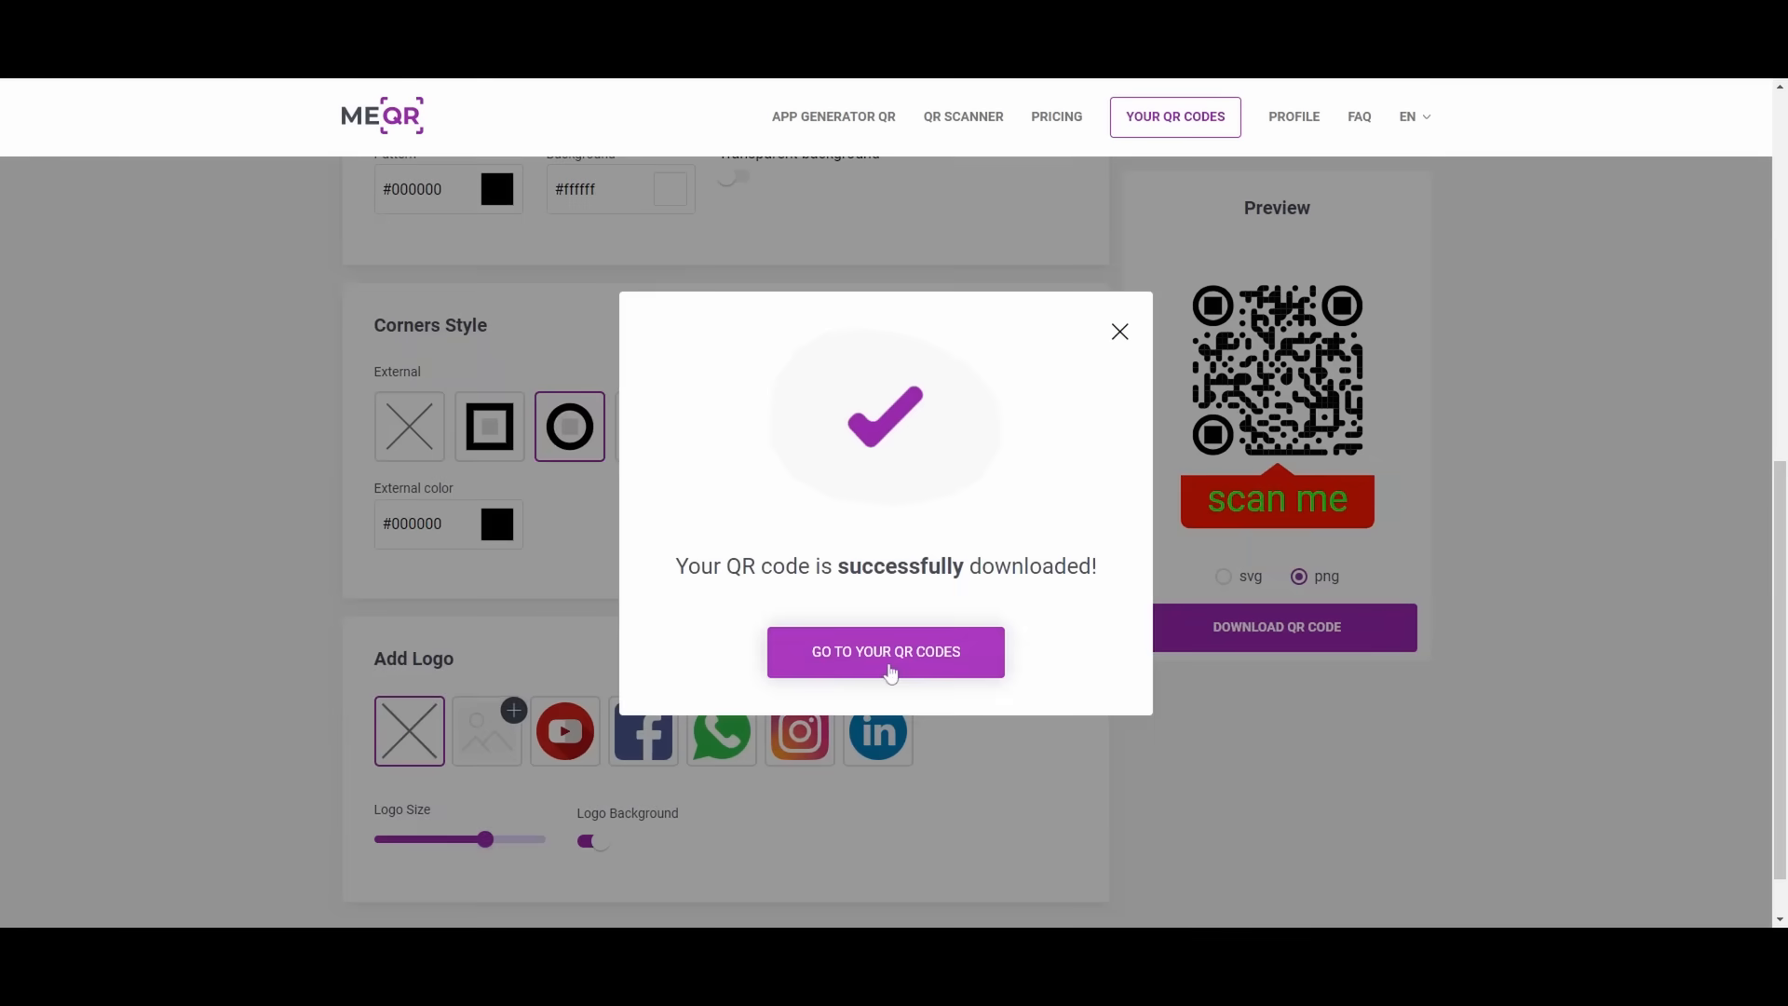
Step: Go to the saved QR codes dashboard
left_click(885, 651)
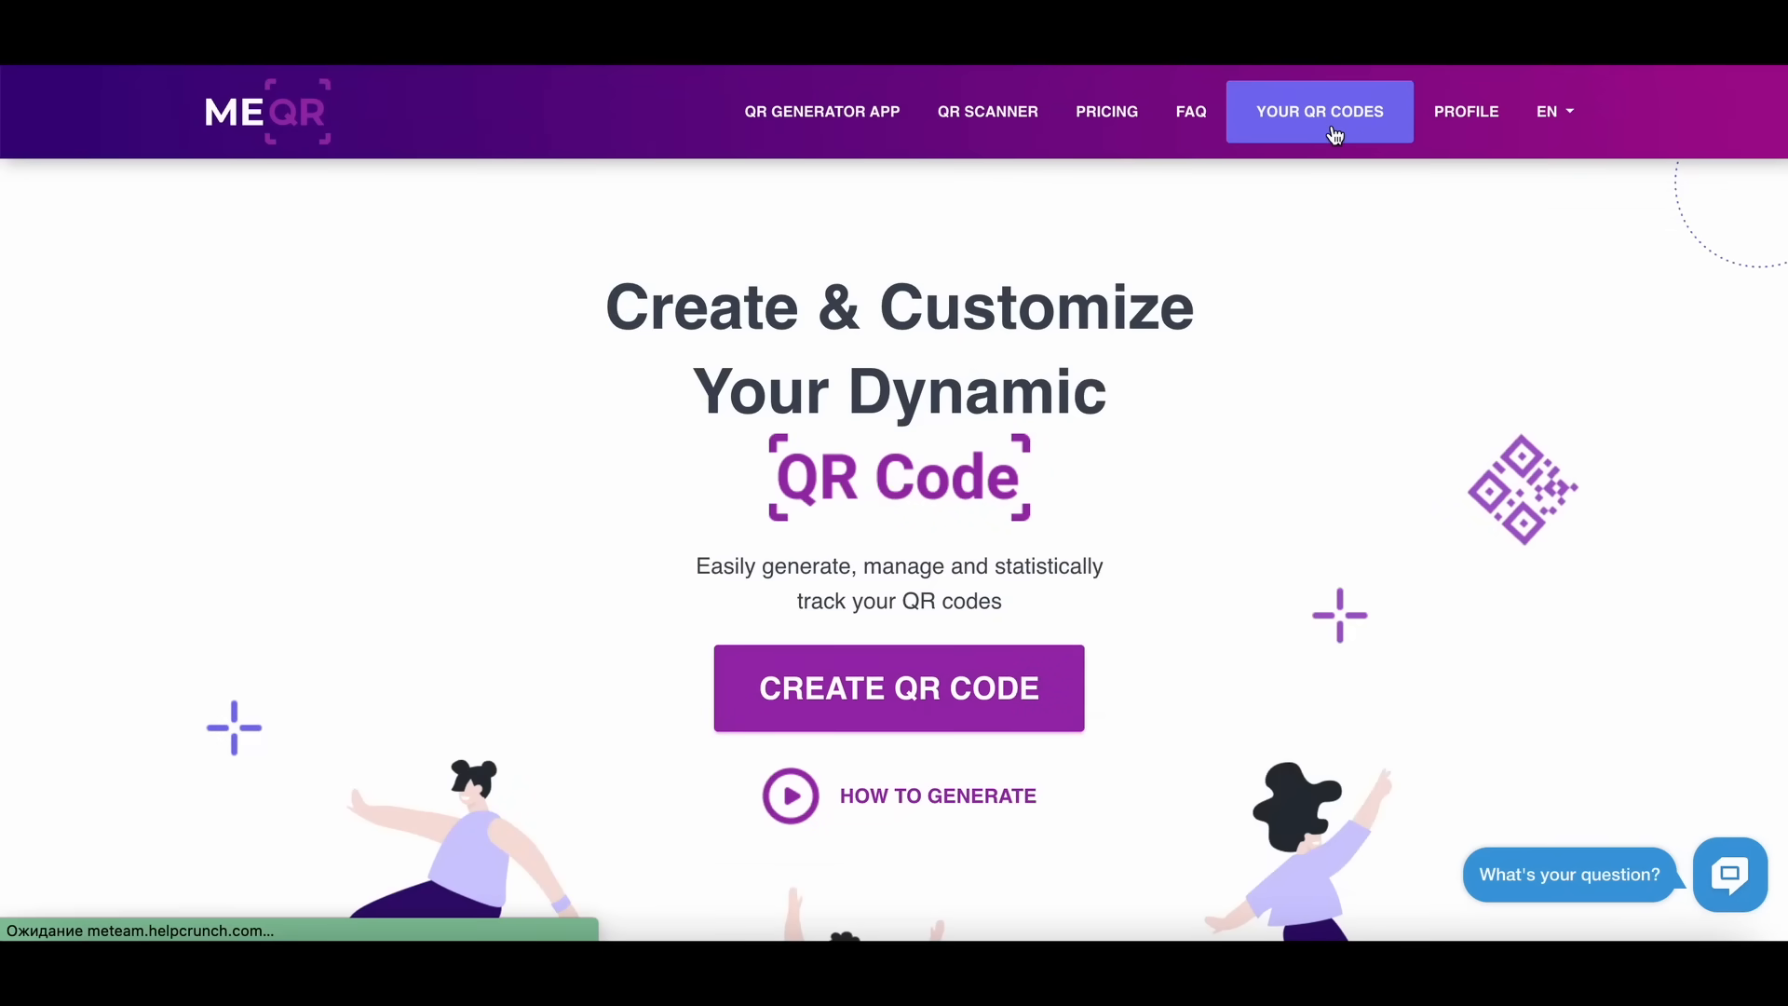
left_click(1319, 111)
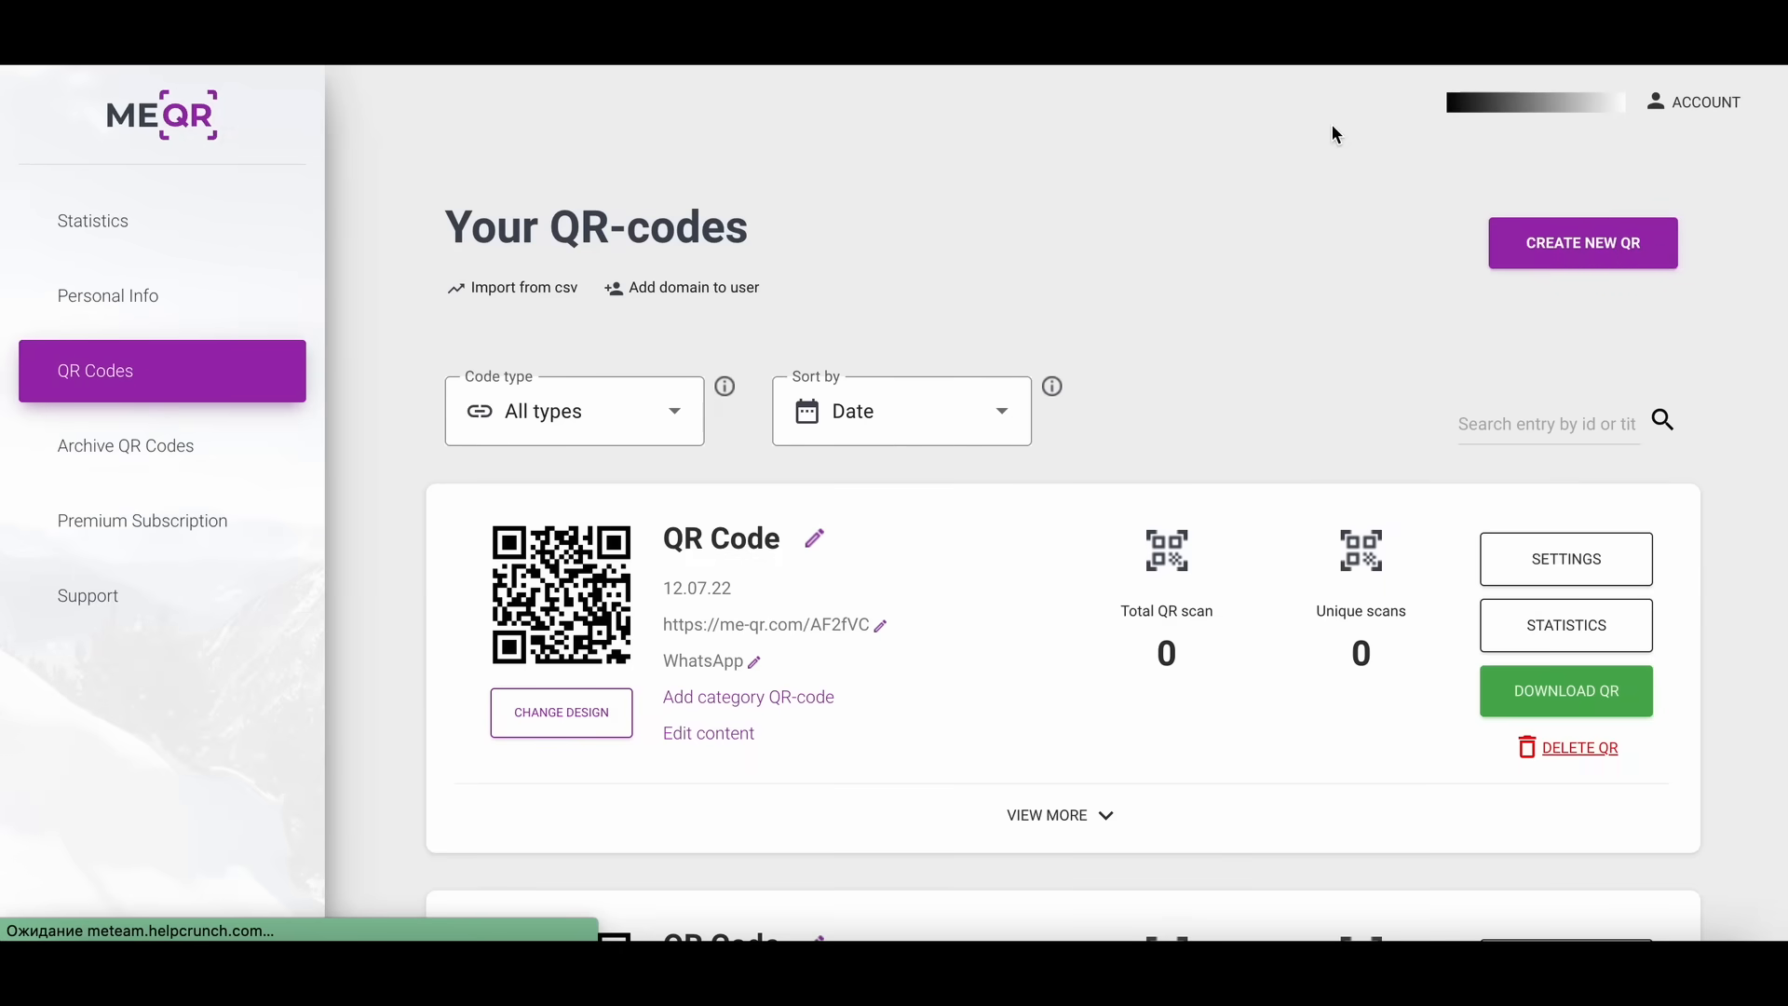
Step: Filter saved codes to Link type and start editing the top link code's content
left_click(574, 411)
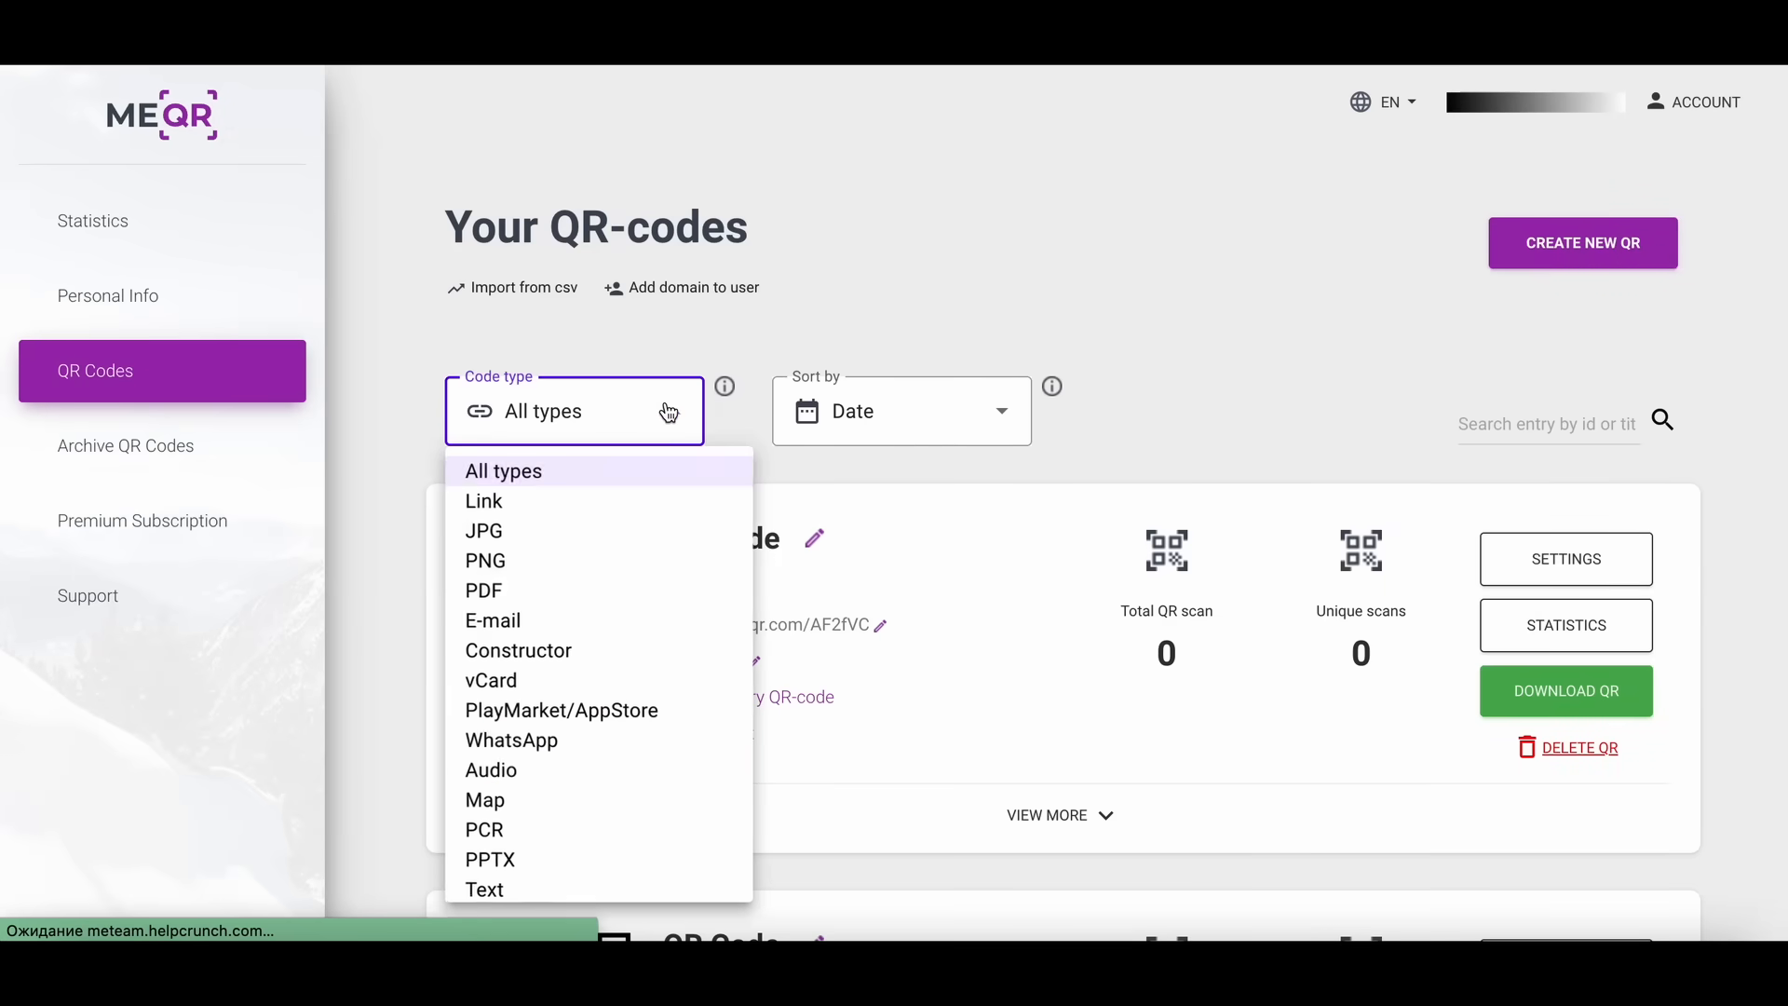
left_click(483, 501)
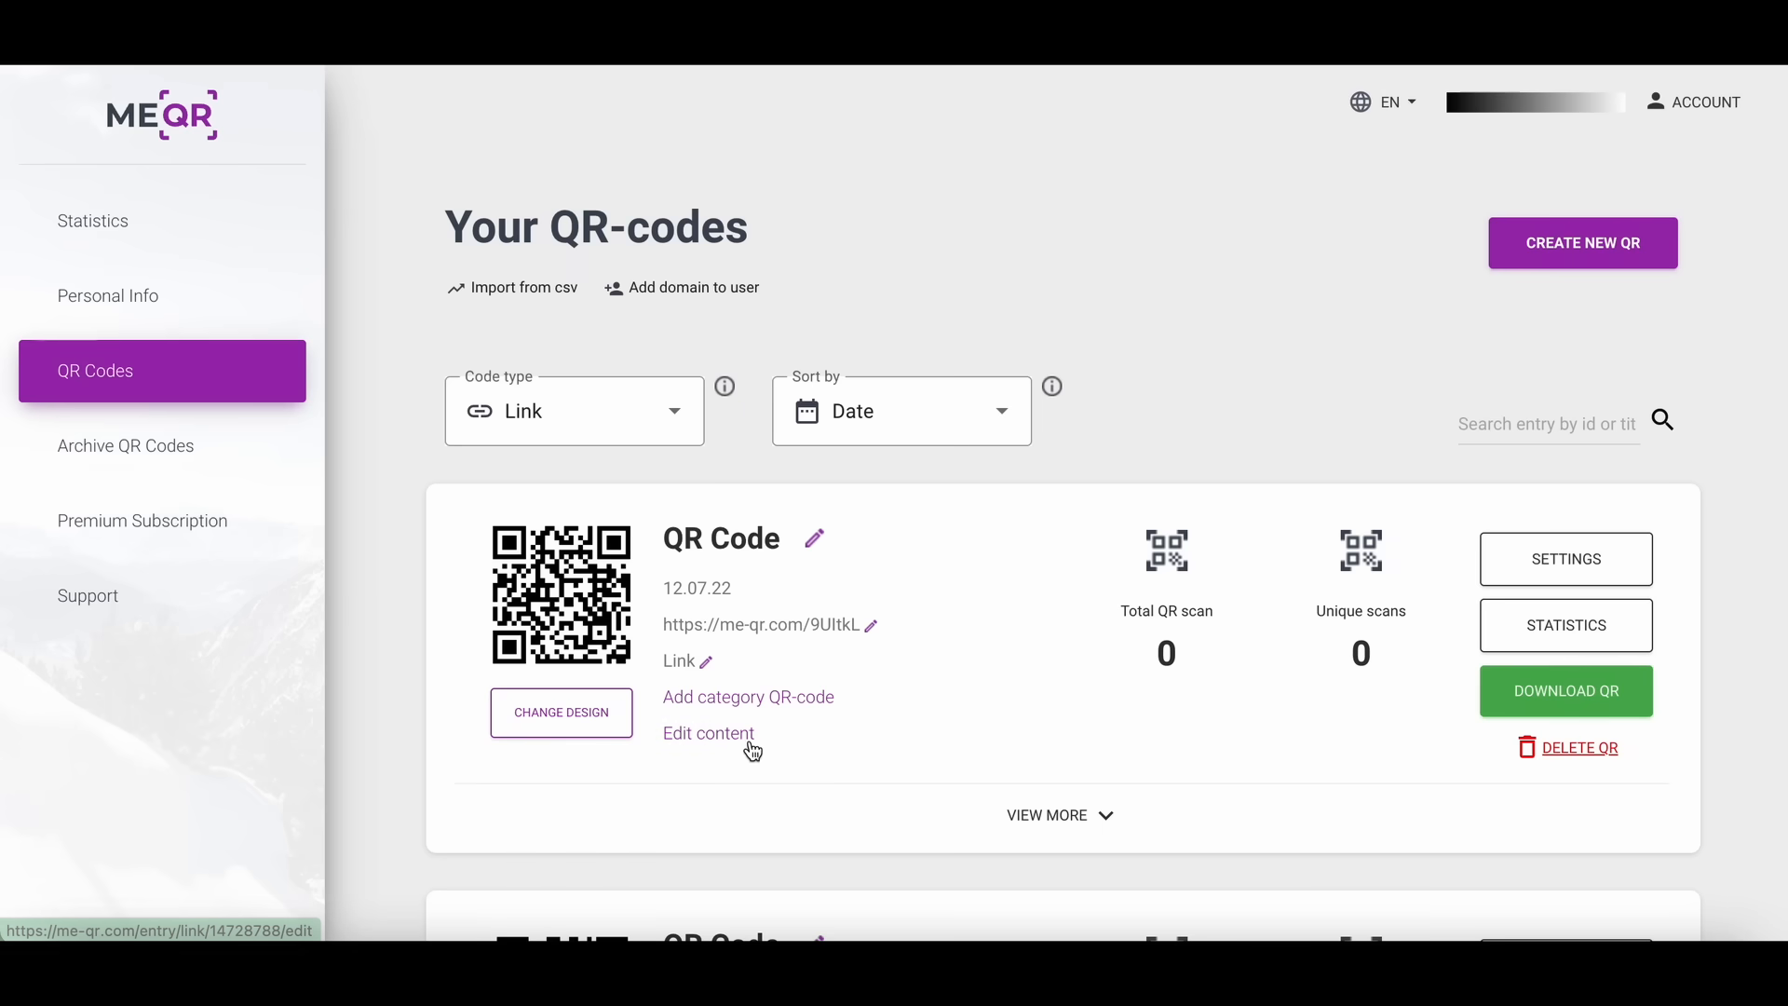
left_click(706, 732)
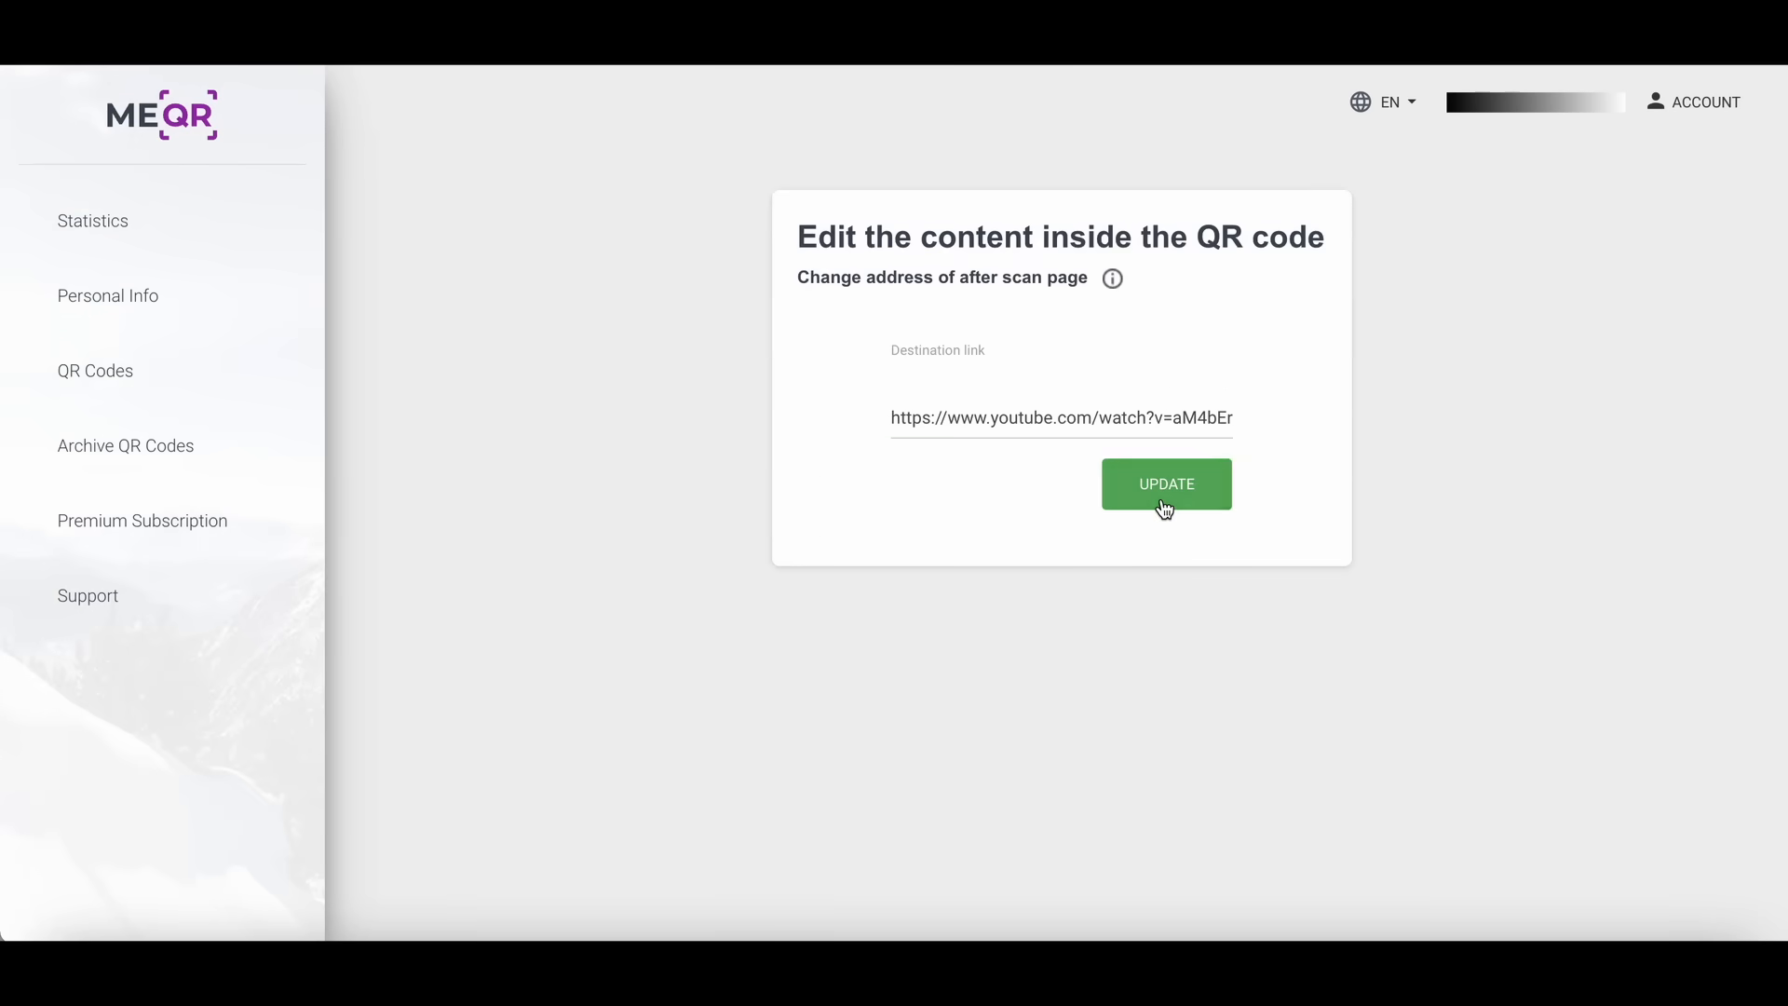
Step: Update the link code's destination to the YouTube video URL
left_click(1165, 482)
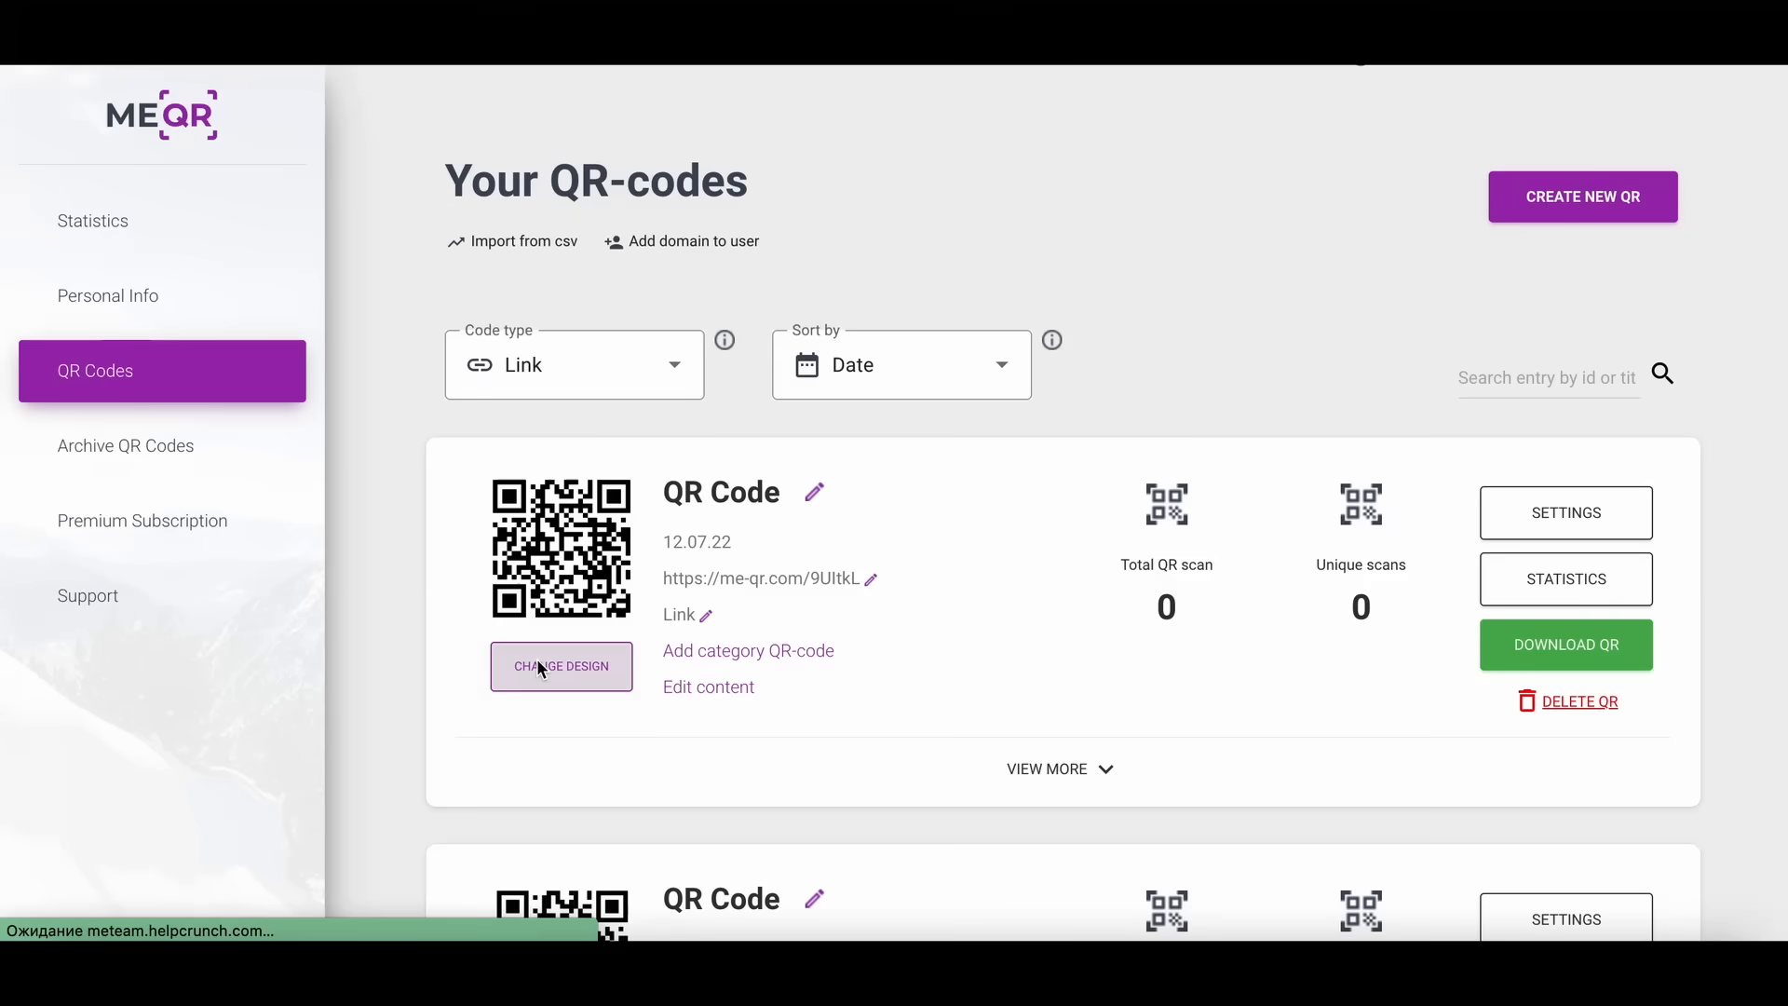
mouse_move(707, 624)
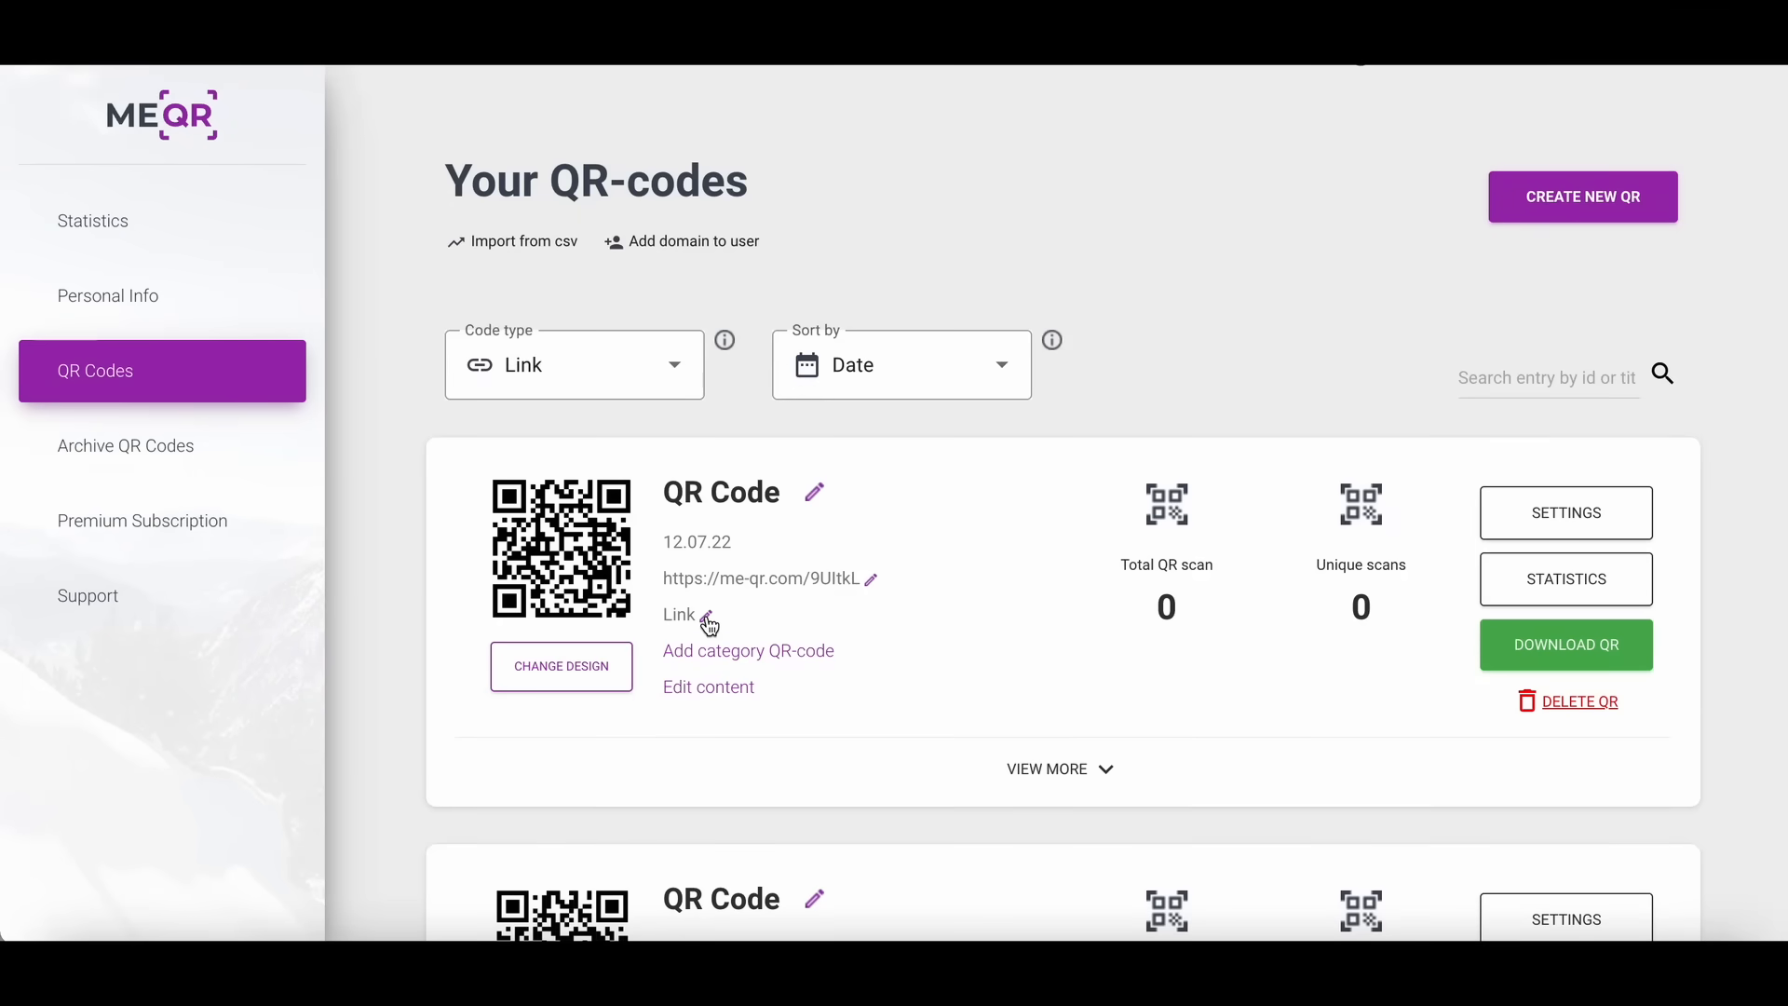
Step: Return to the saved codes list and review the link code's expanded scan statistics
left_click(705, 622)
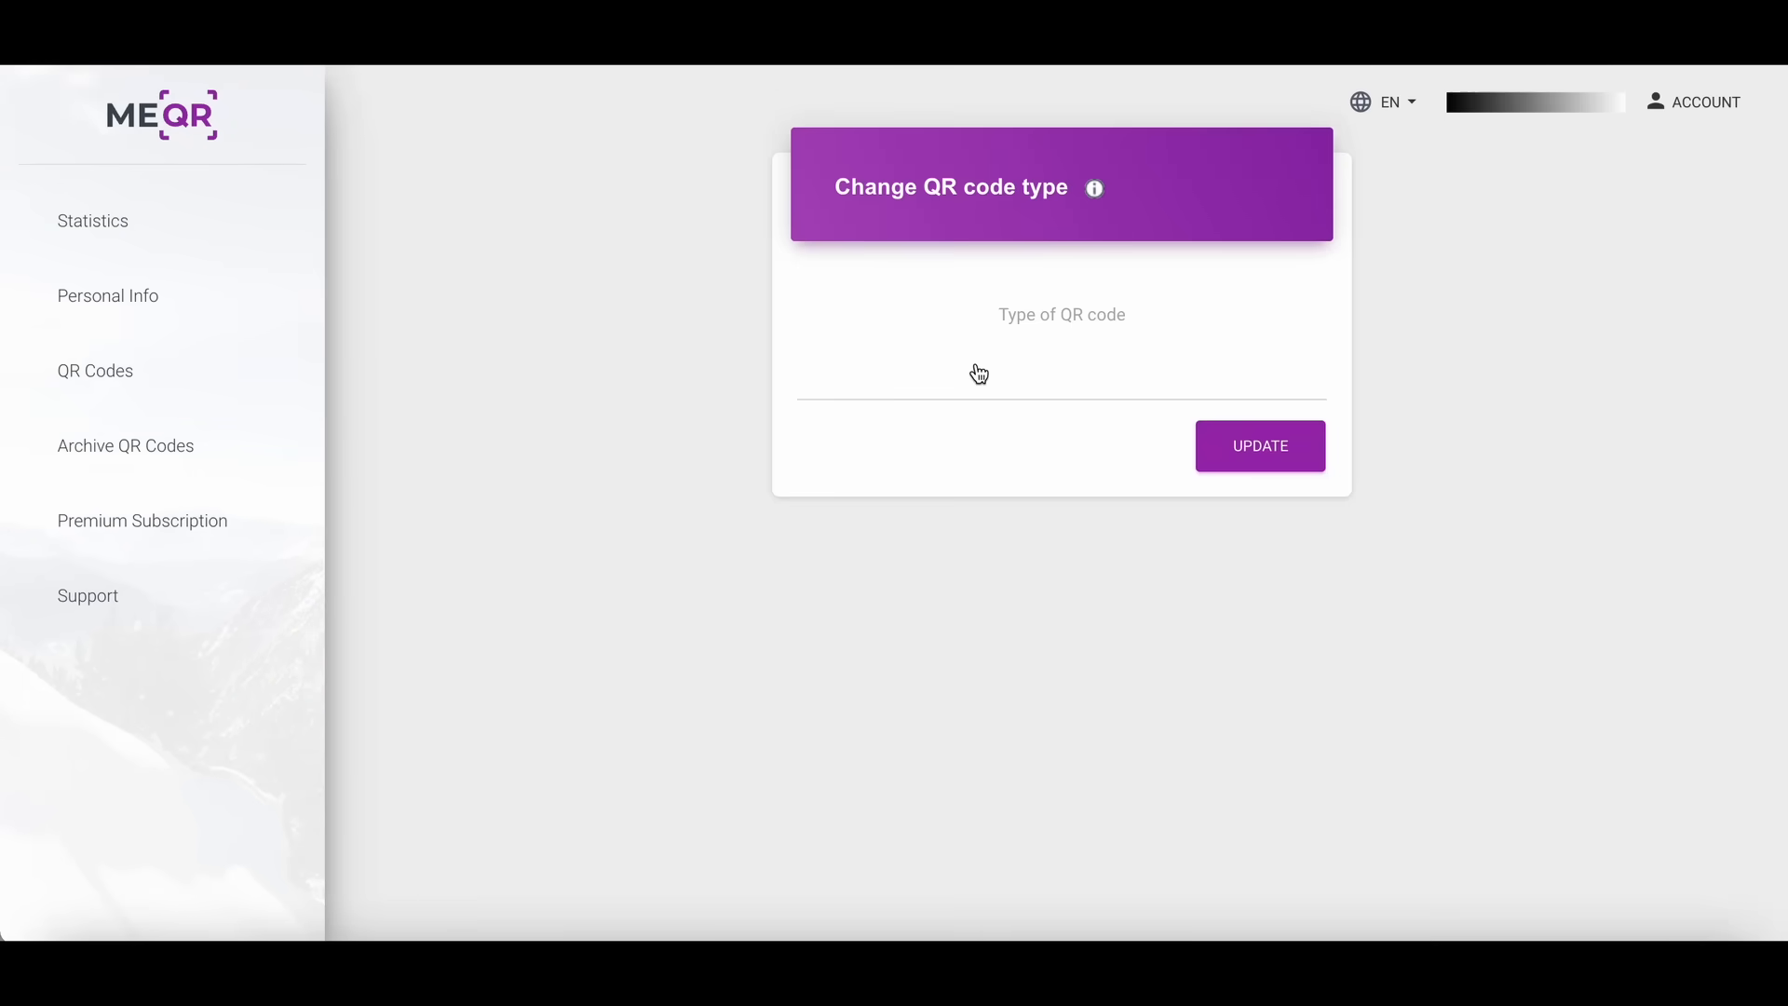
left_click(96, 370)
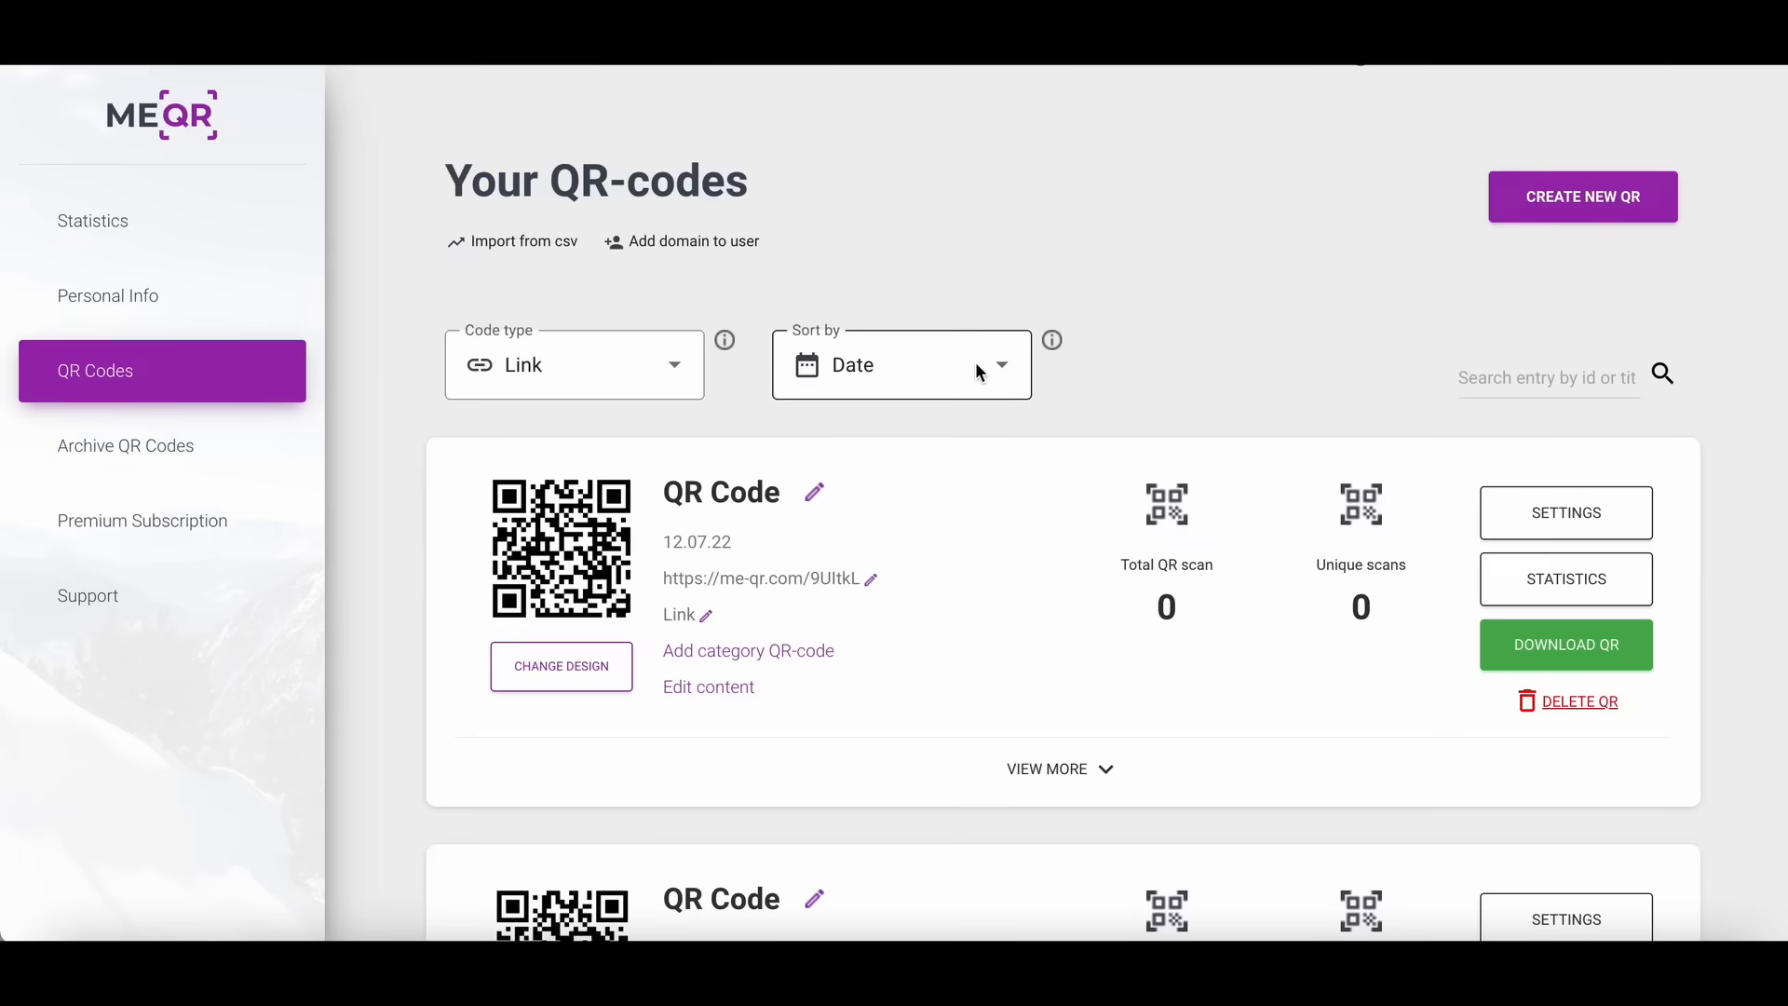
left_click(1058, 767)
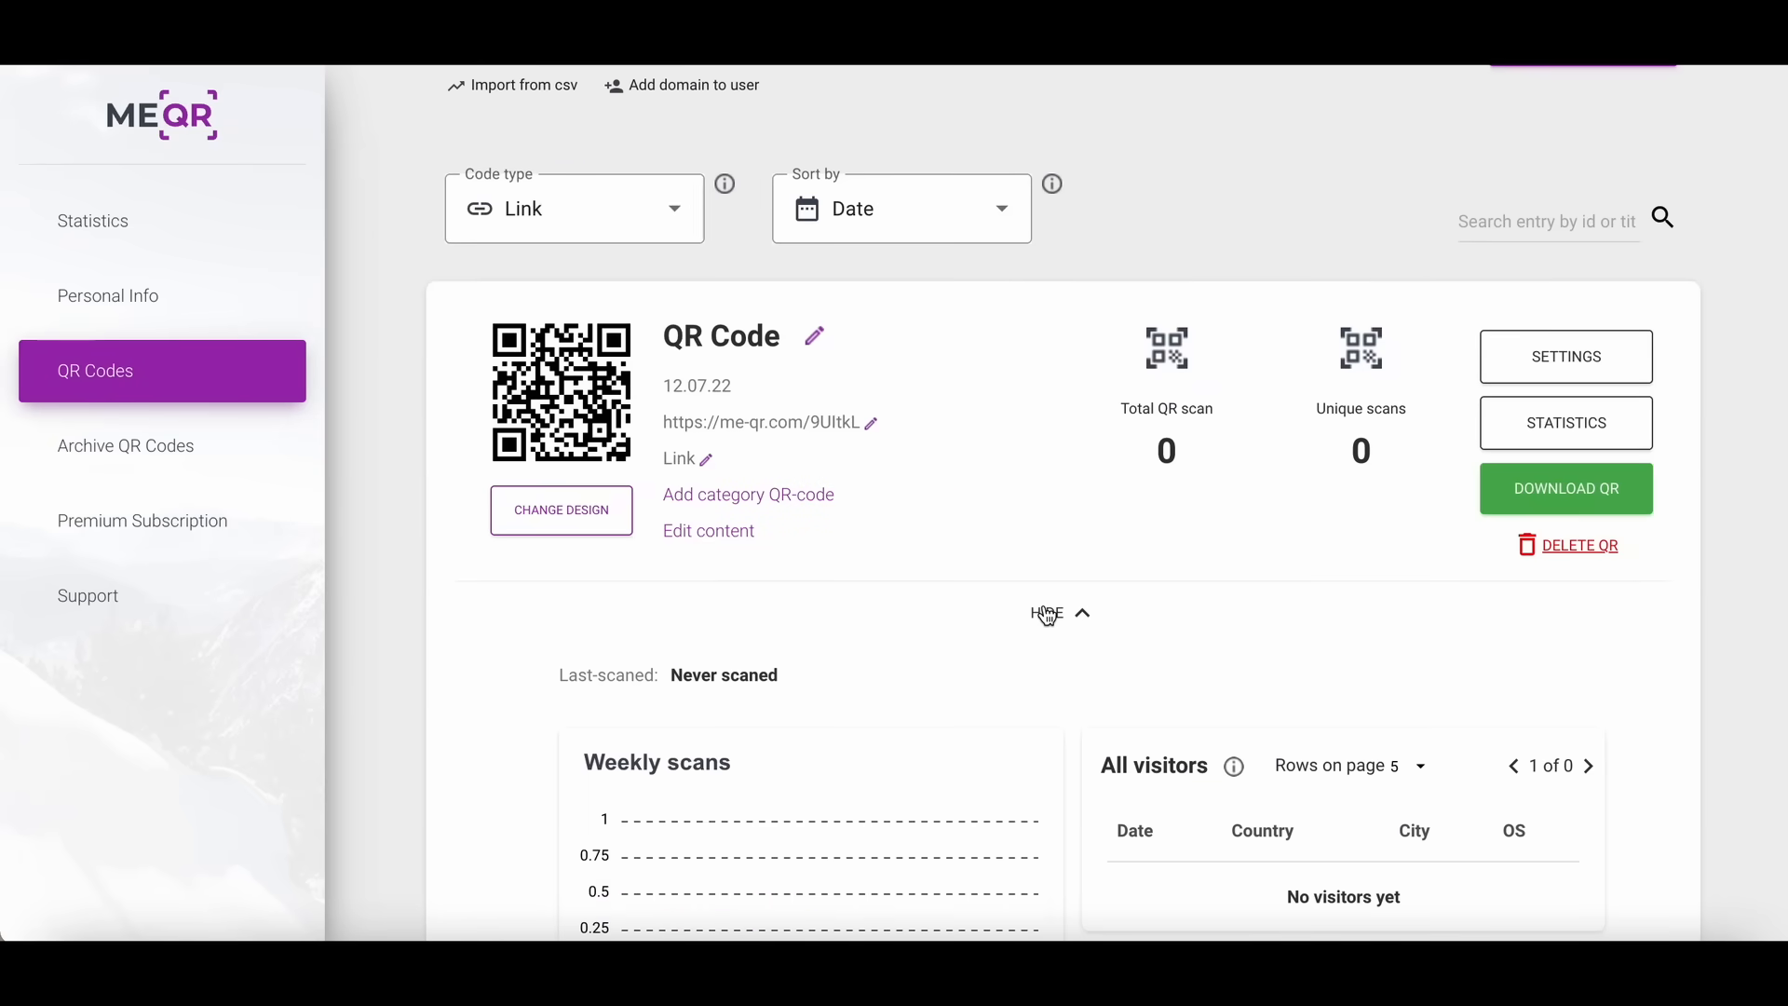
scroll("down", 3)
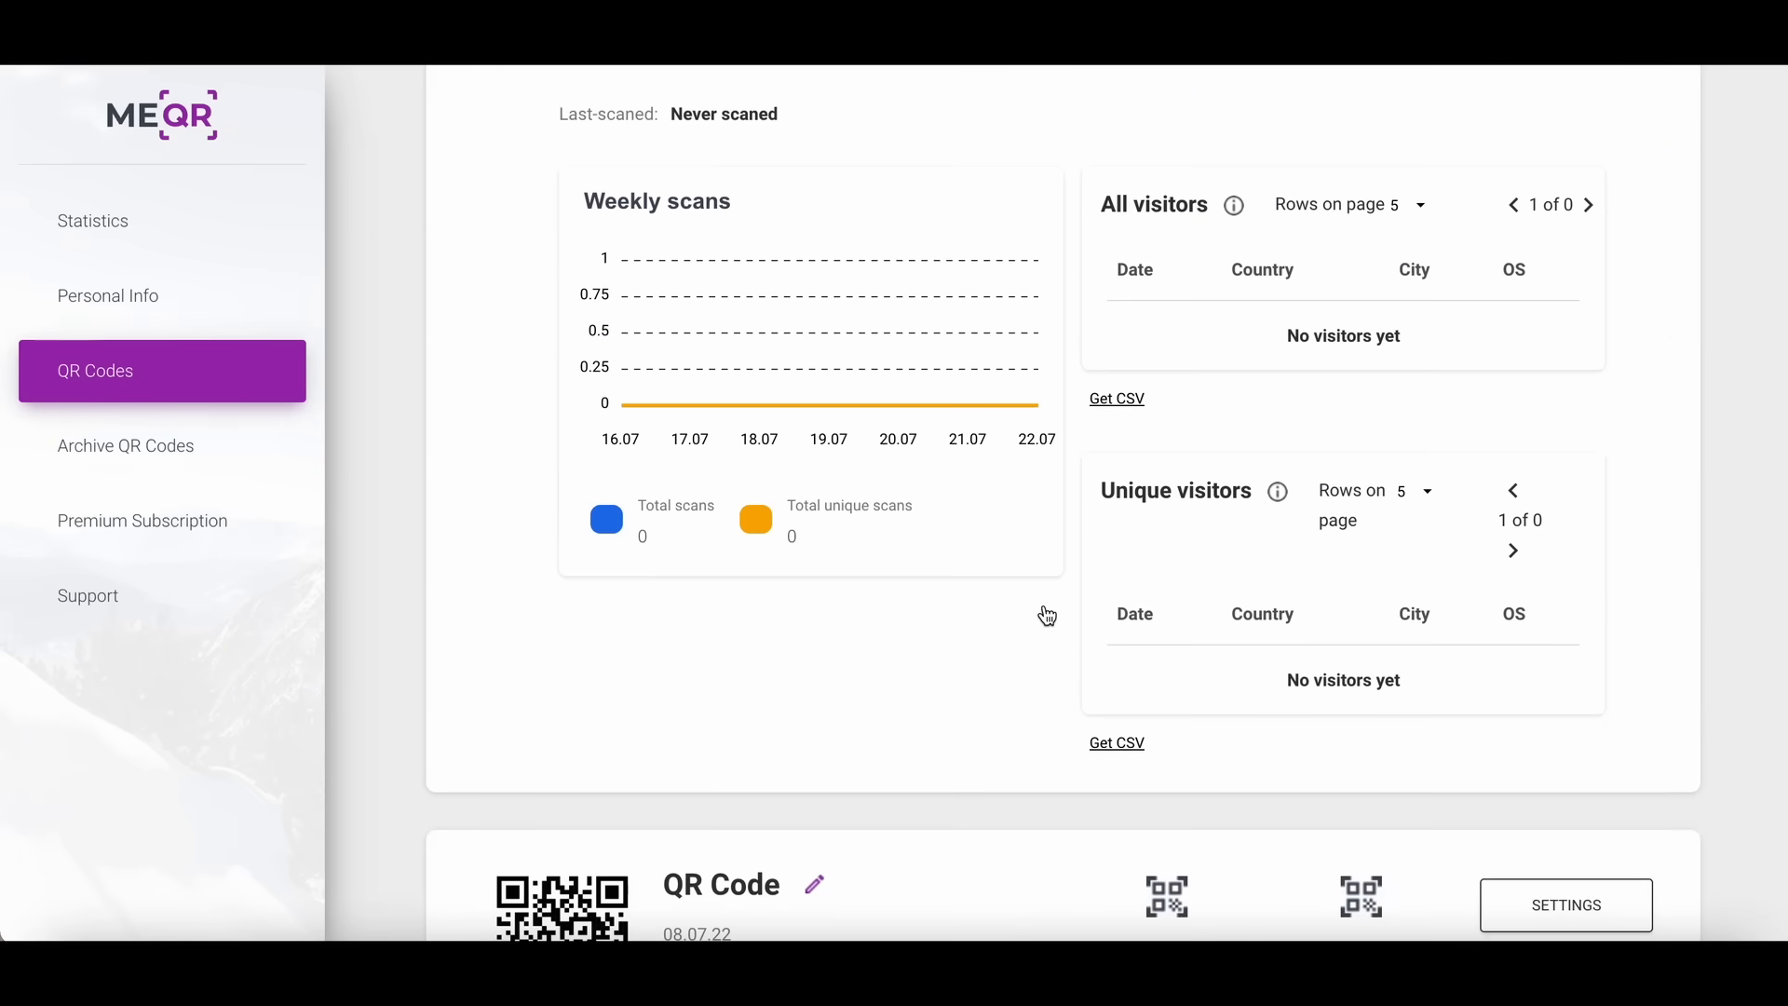
scroll("up", 3)
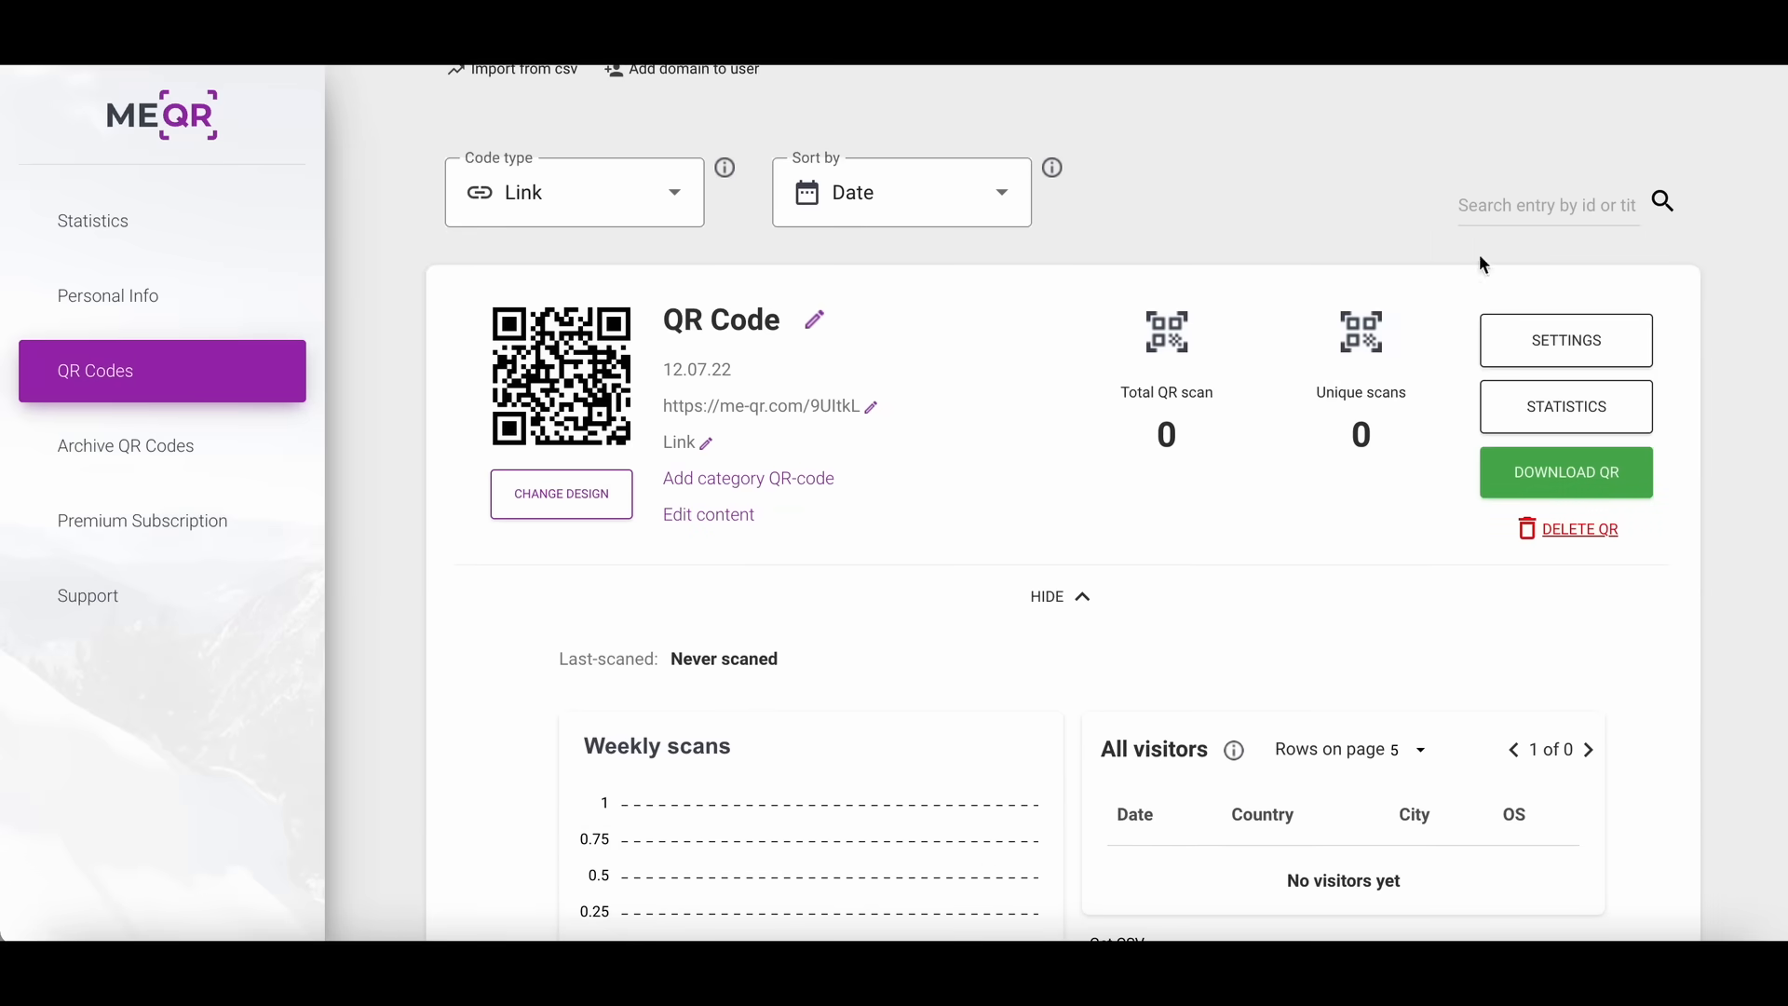
Step: View the code's Restriction settings with scans limit, access and password options
left_click(1566, 340)
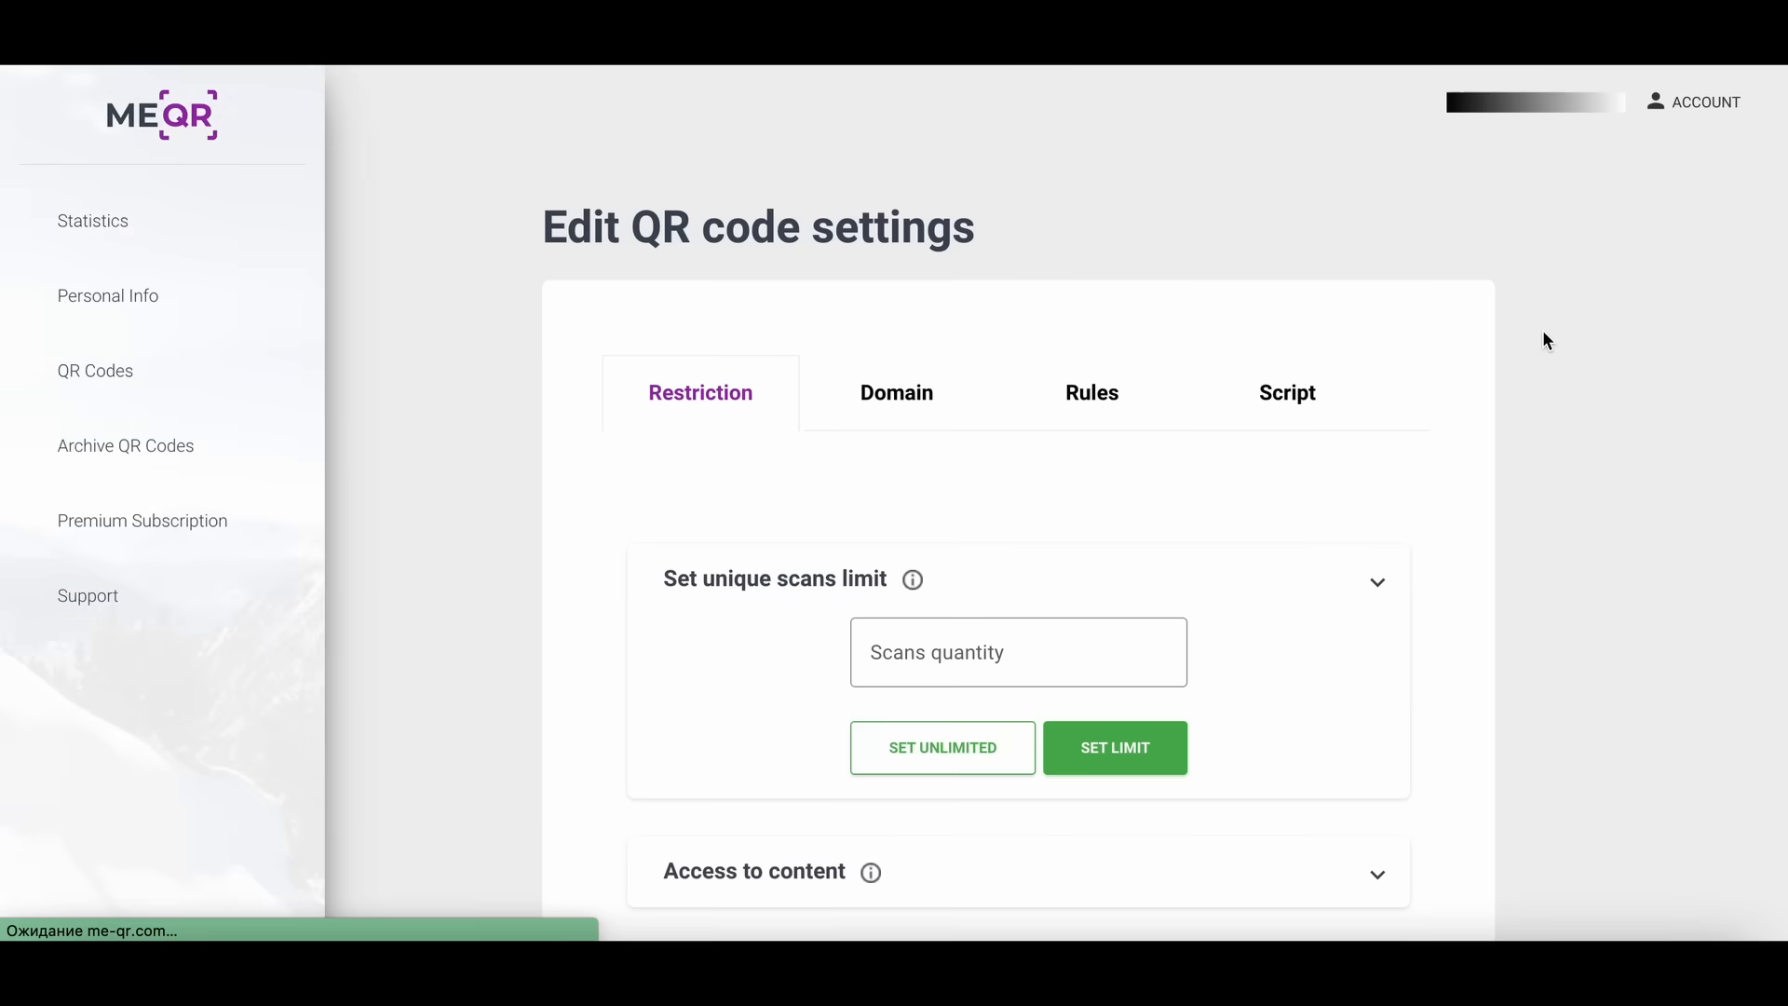
scroll("down", 3)
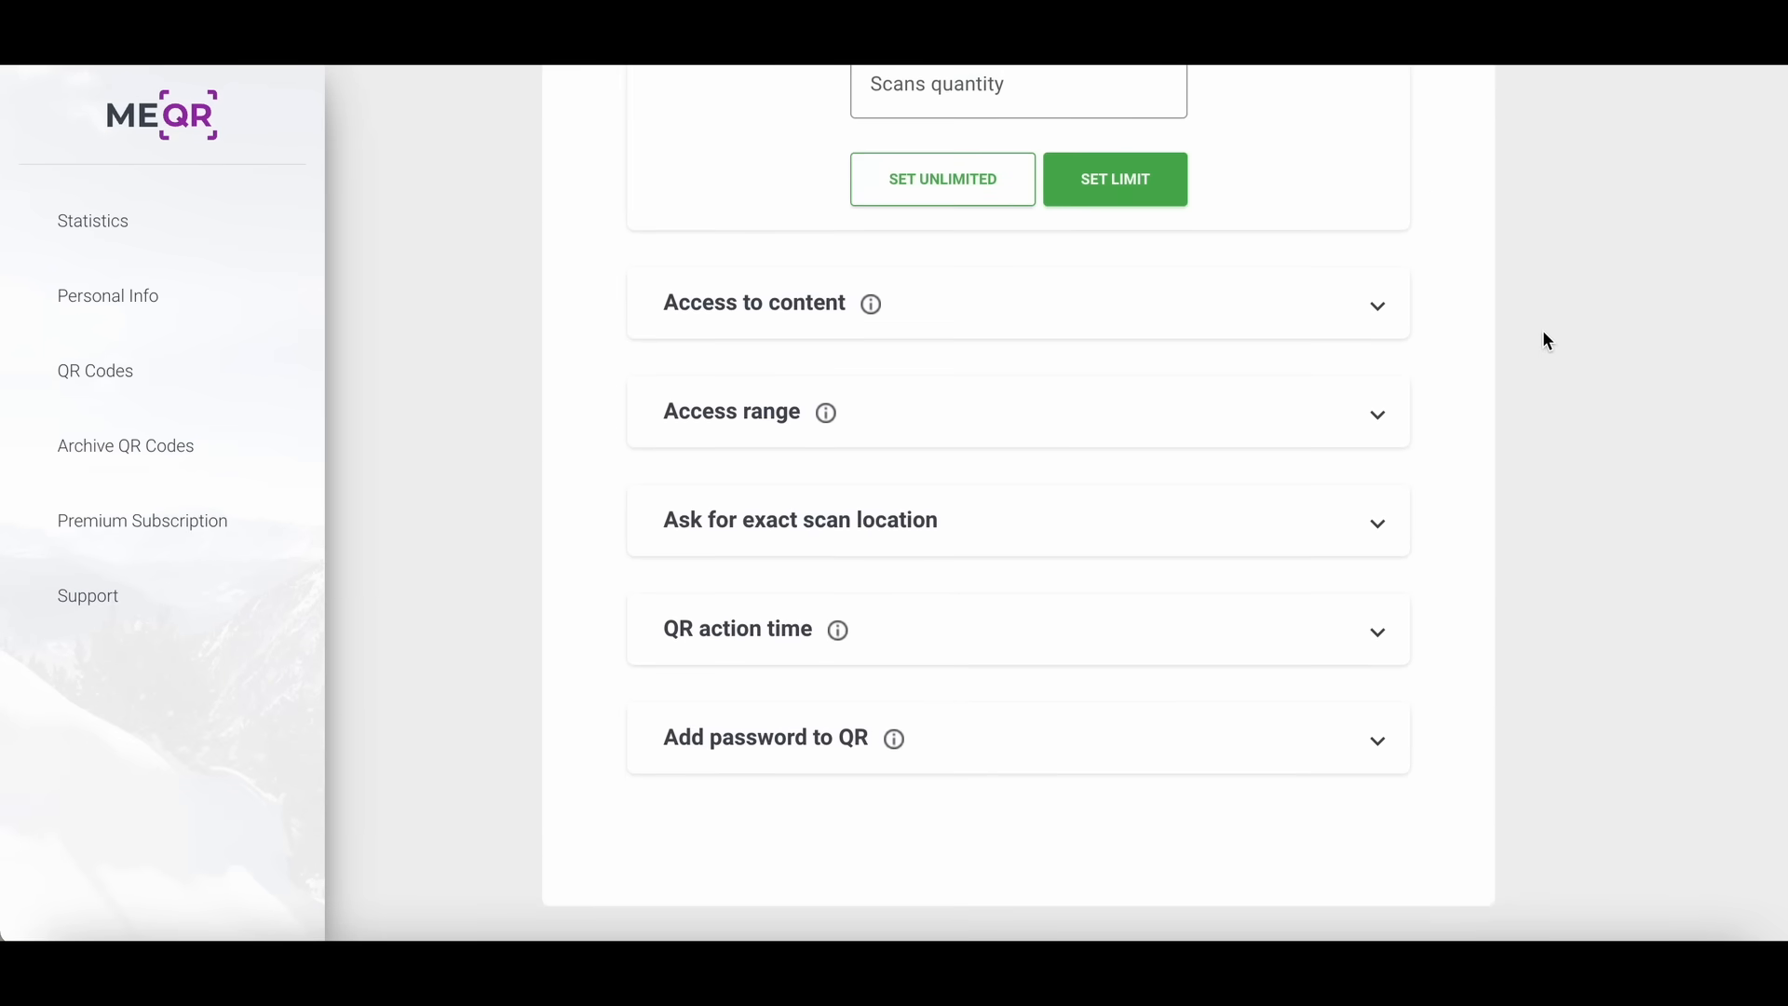